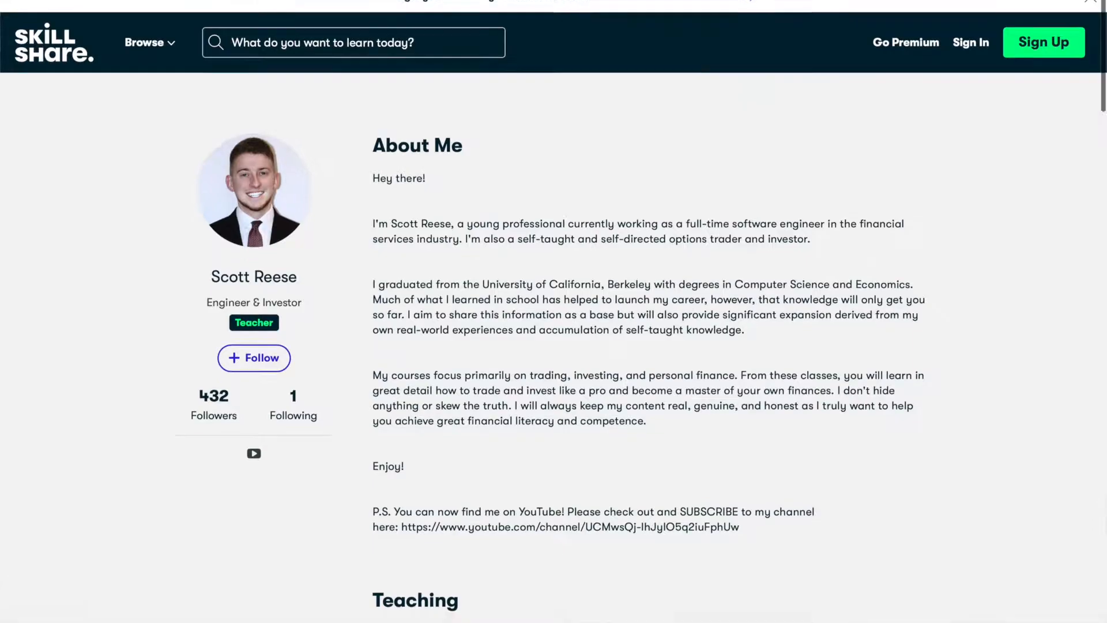
Step: Scroll down the VIAC option chain to reach the 21 May 21 expiration's call and put strikes
scroll("down", 3)
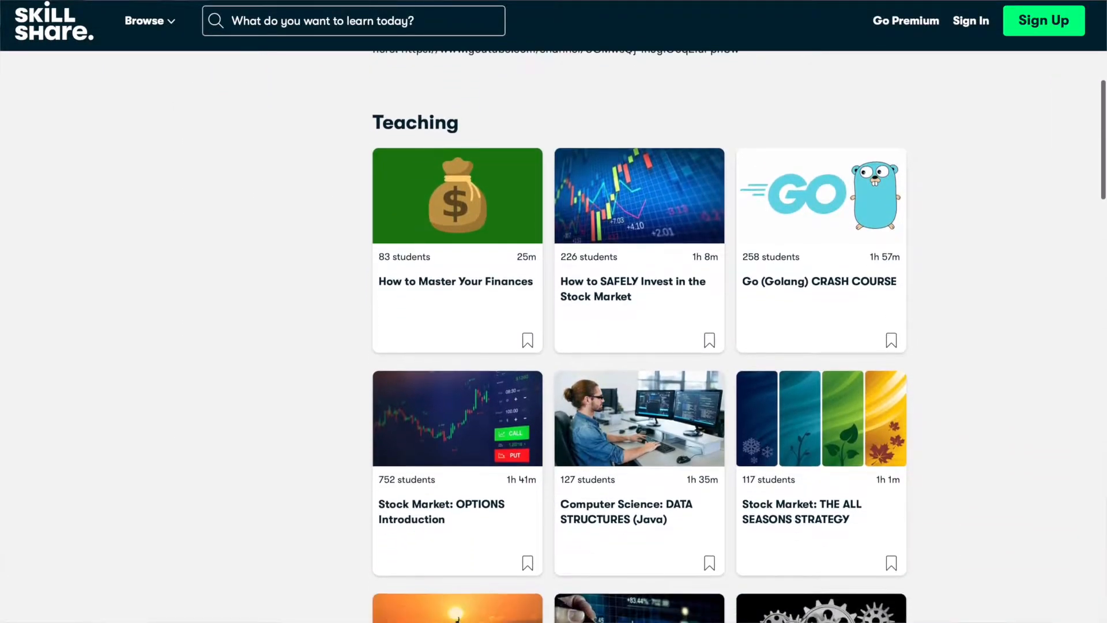
scroll("down", 3)
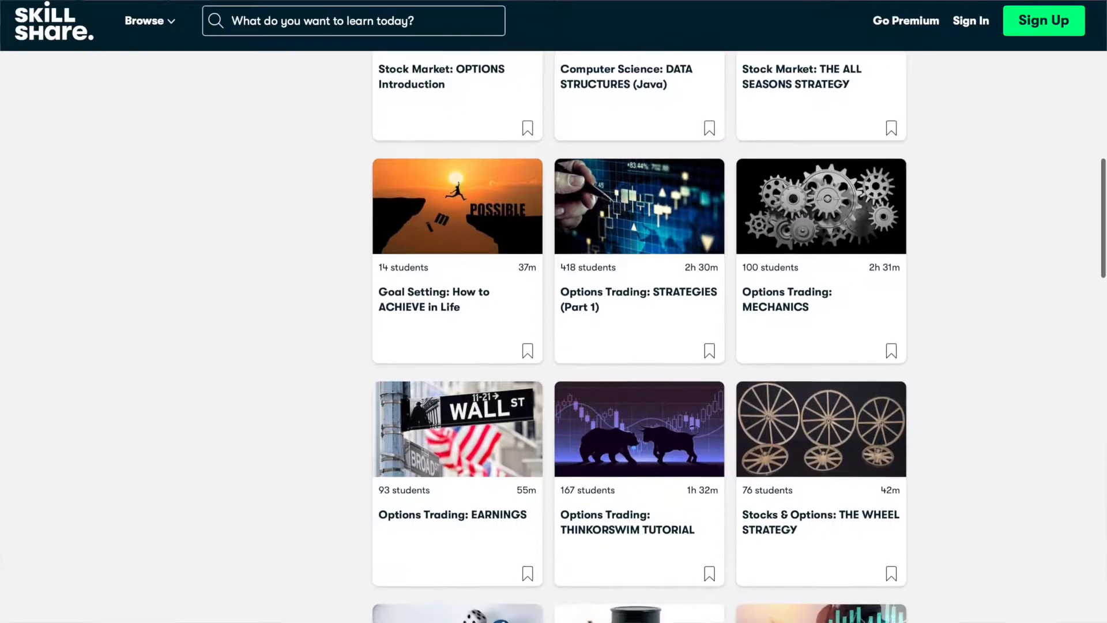
scroll("down", 3)
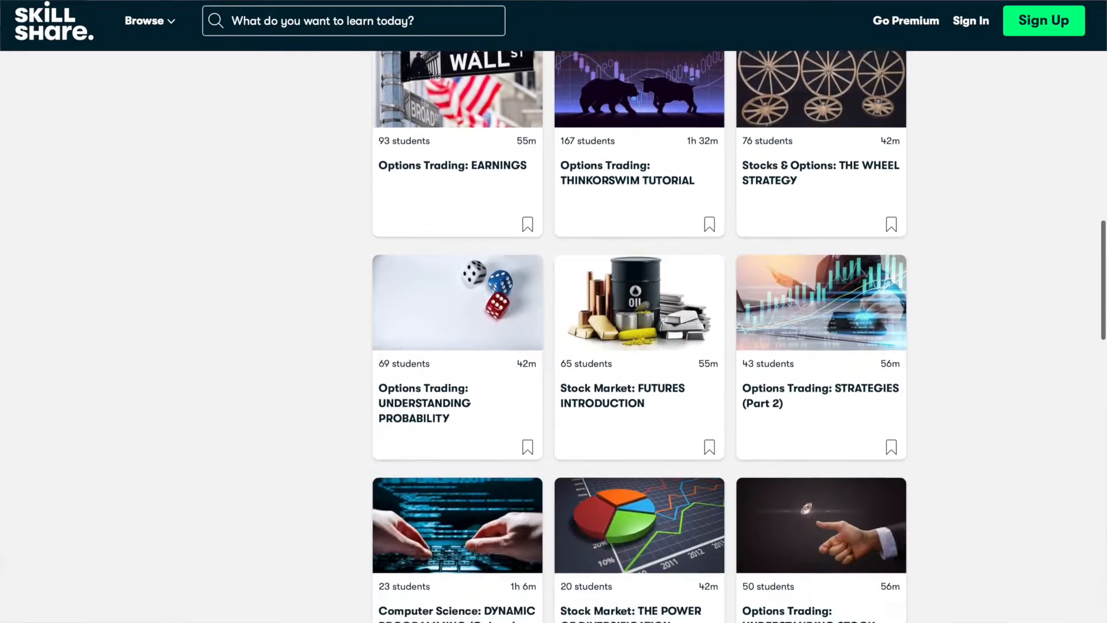
scroll("down", 3)
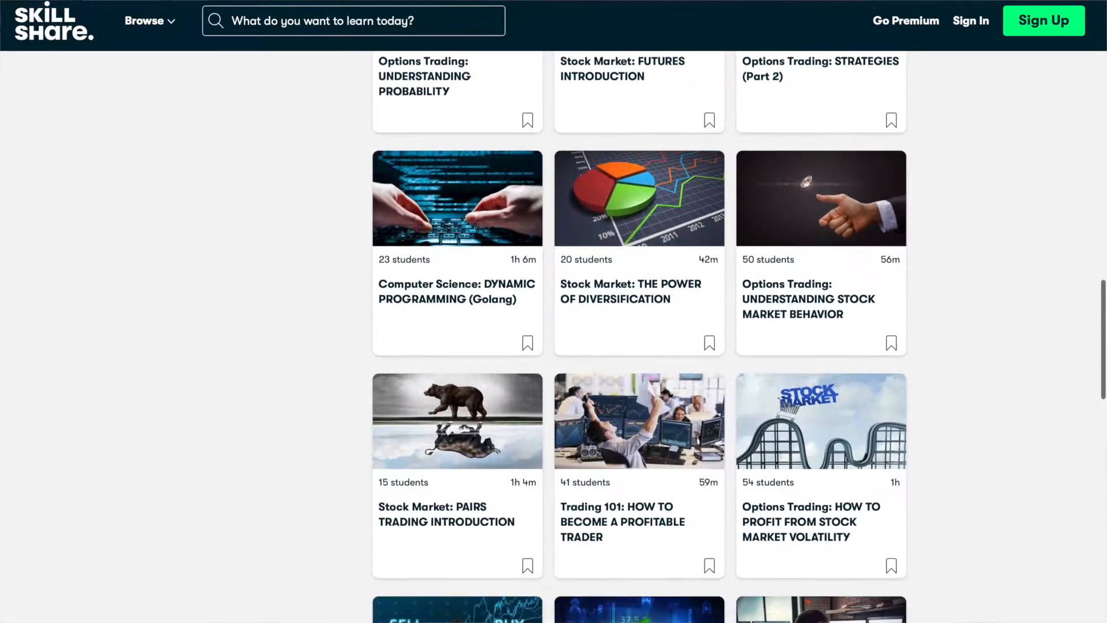
scroll("down", 3)
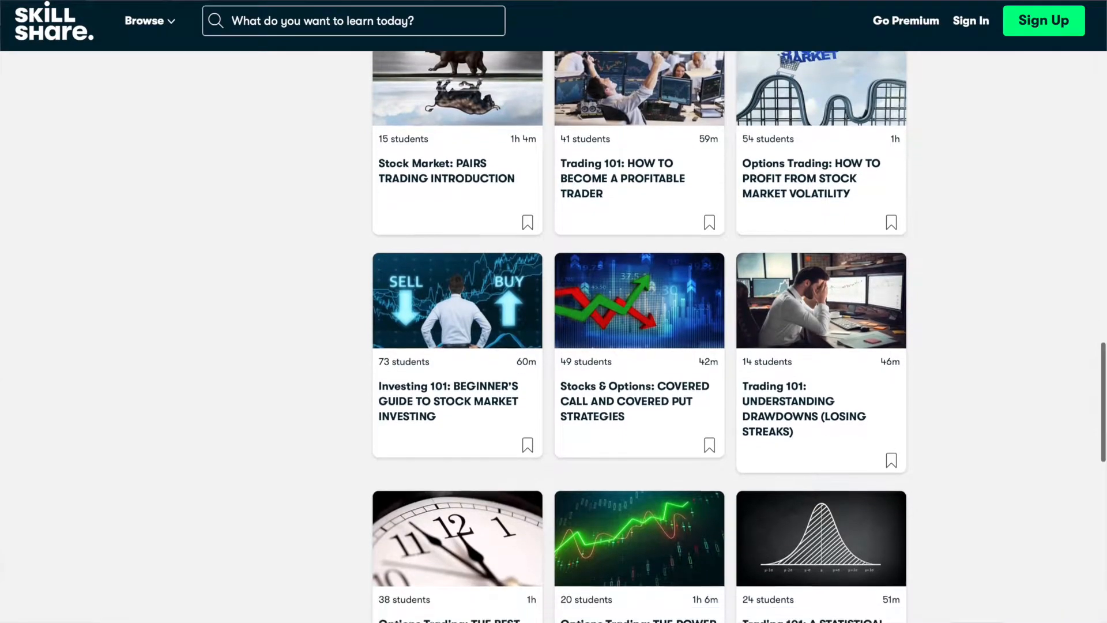
scroll("down", 3)
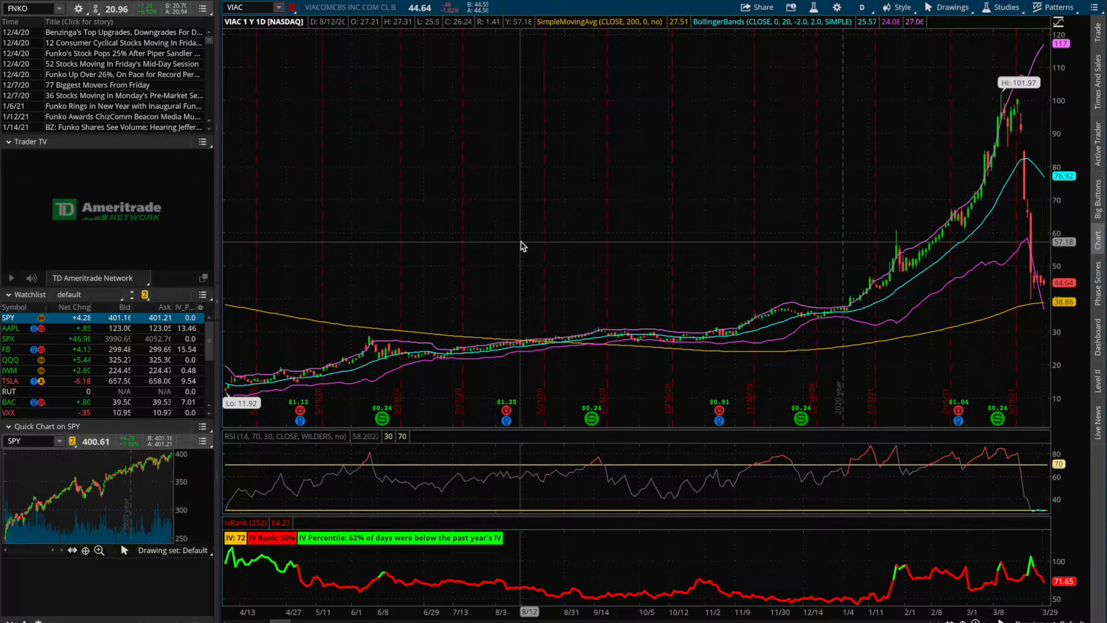
mouse_move(507, 248)
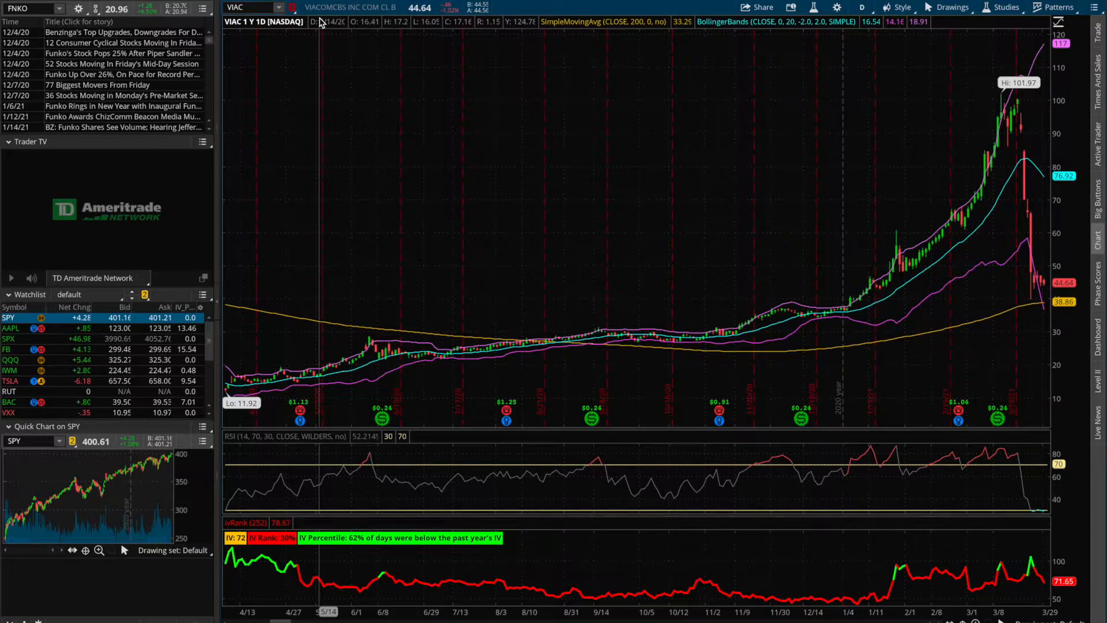
mouse_move(344, 40)
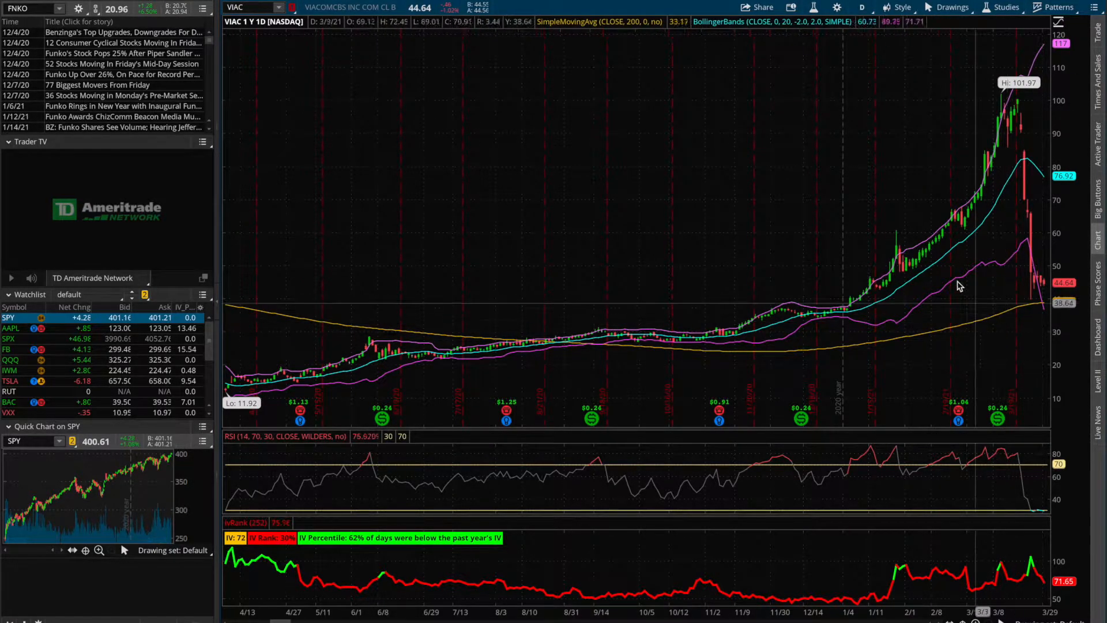
mouse_move(964, 219)
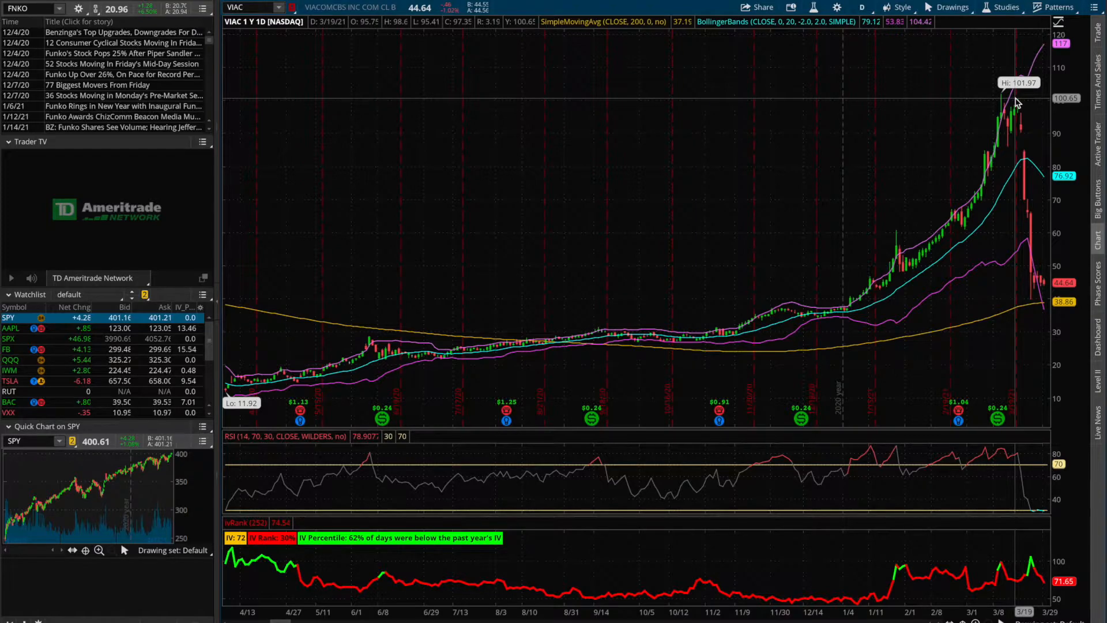
mouse_move(1024, 293)
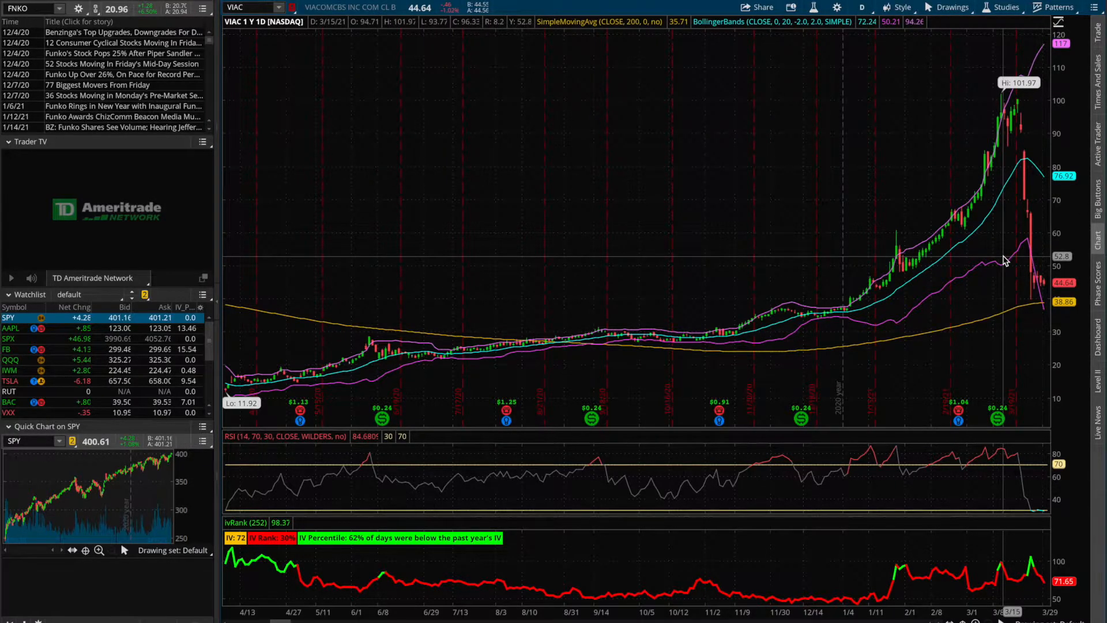
mouse_move(1006, 205)
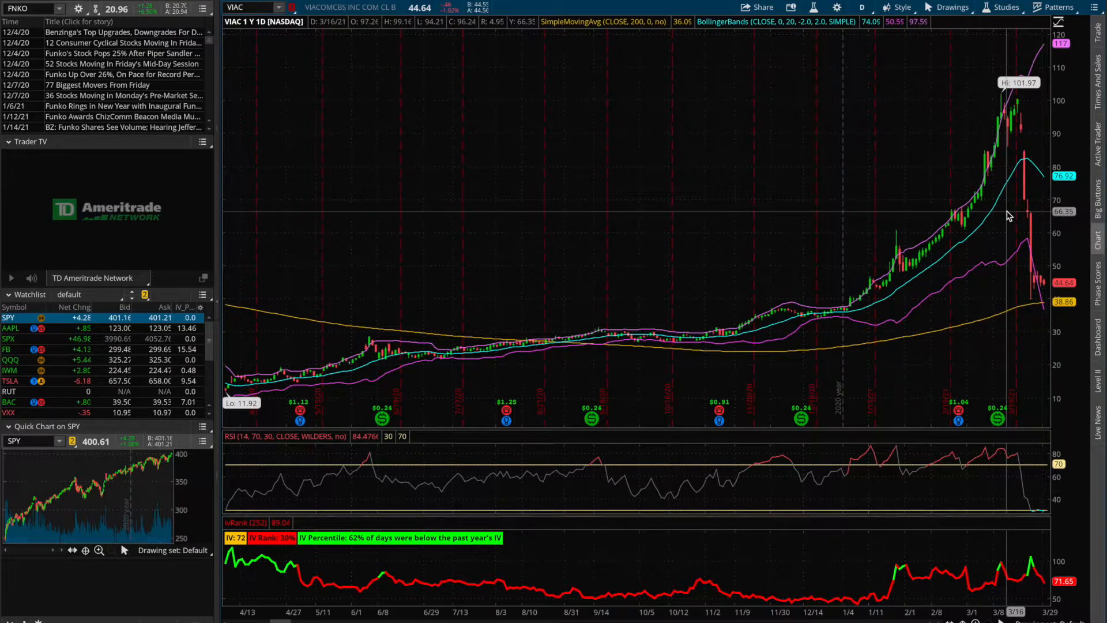
mouse_move(1017, 236)
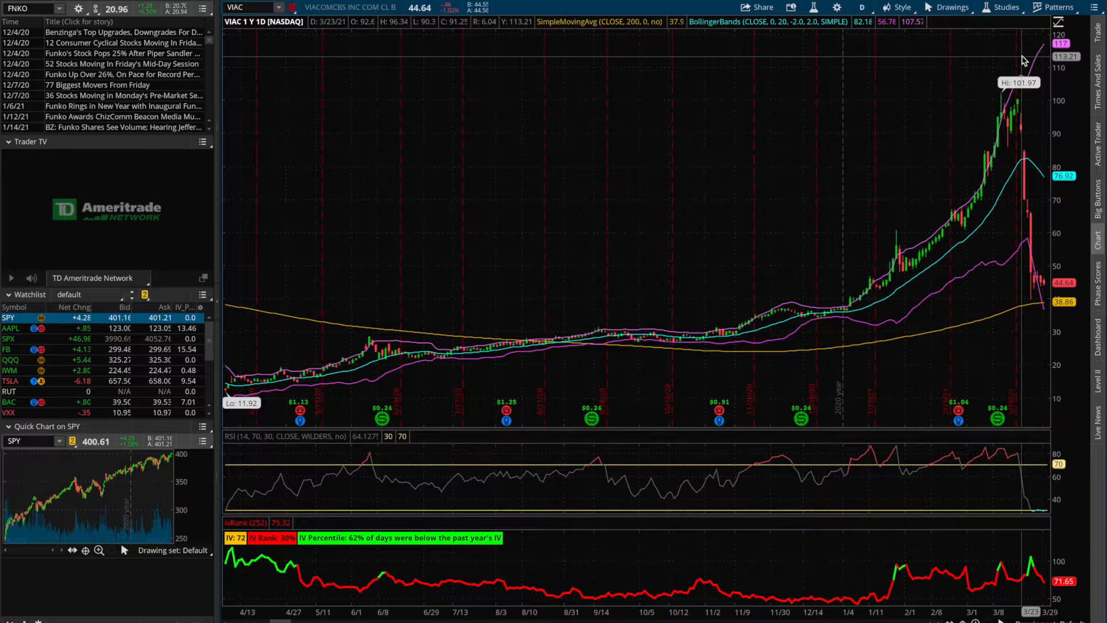
mouse_move(1008, 225)
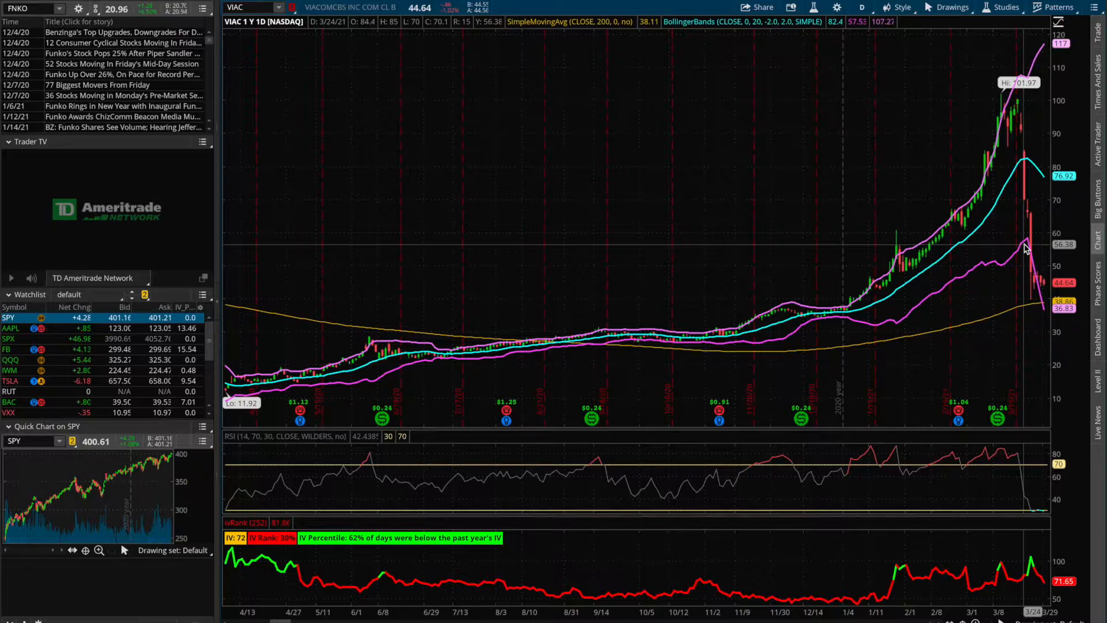
mouse_move(1015, 226)
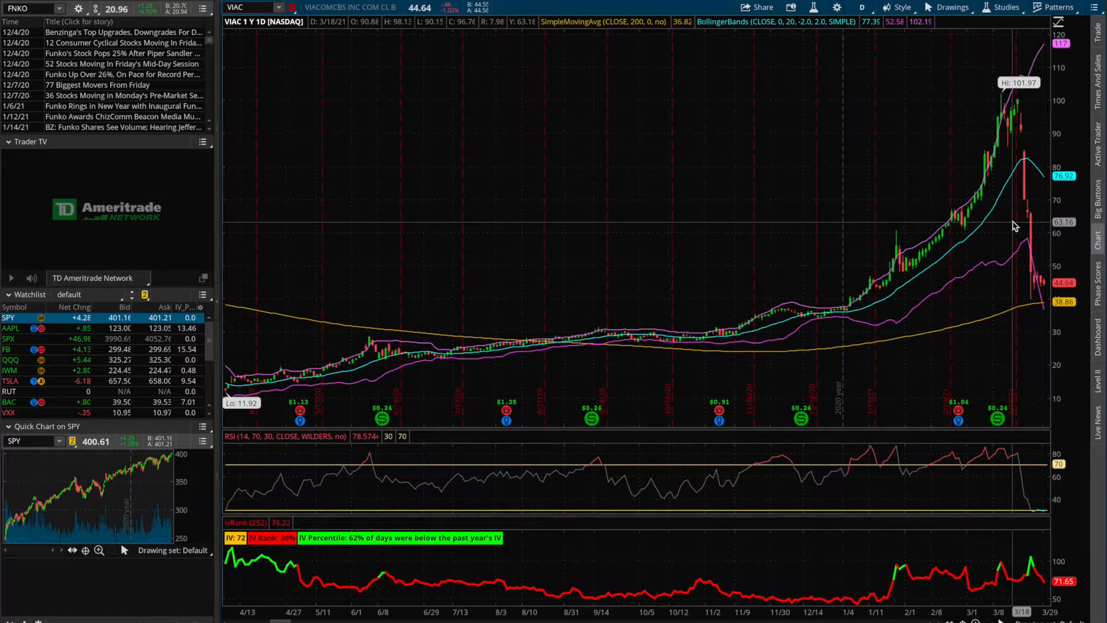
mouse_move(1023, 205)
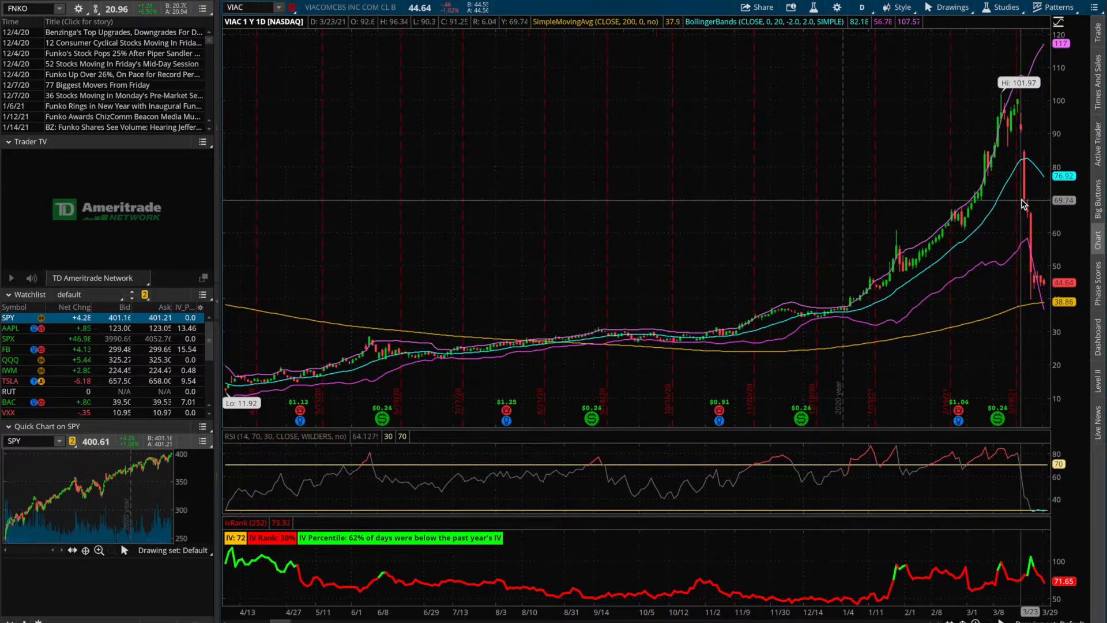
mouse_move(1015, 117)
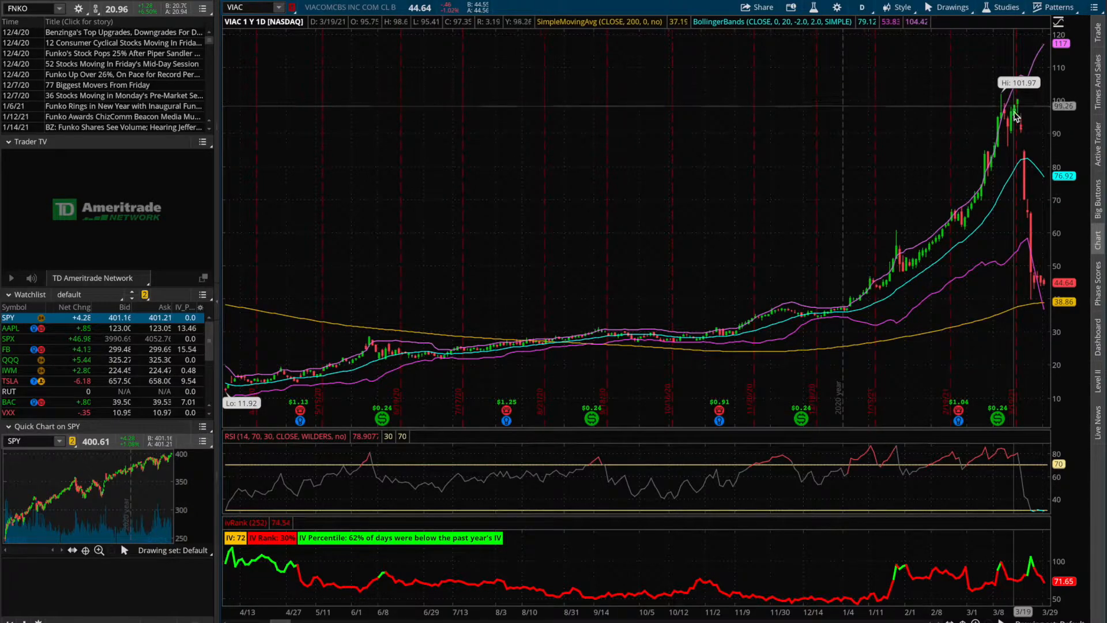
mouse_move(1015, 207)
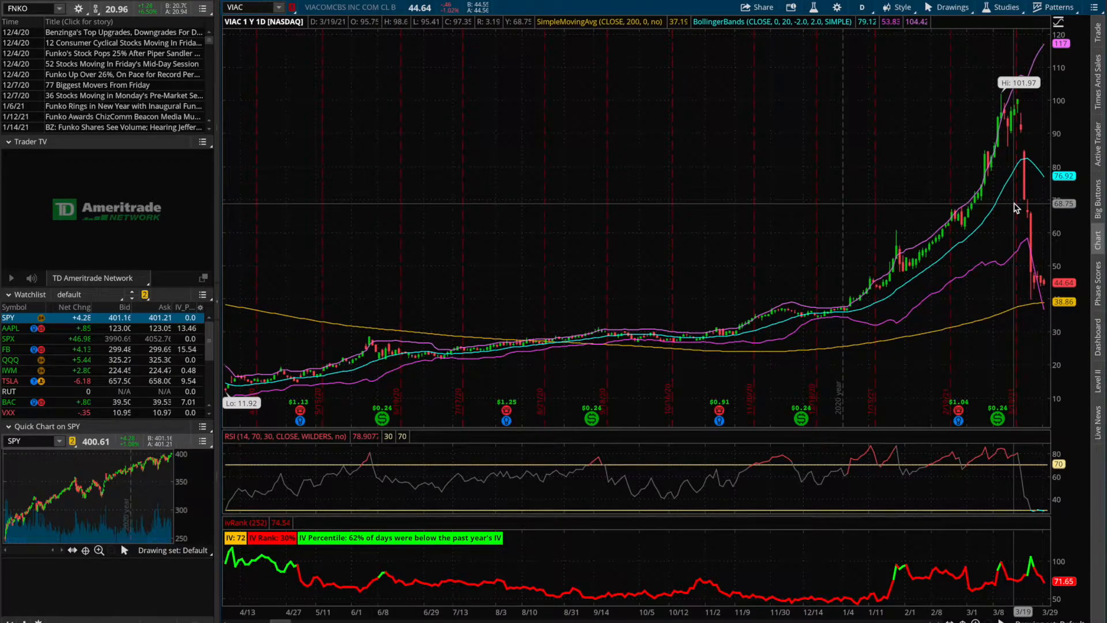
mouse_move(1034, 210)
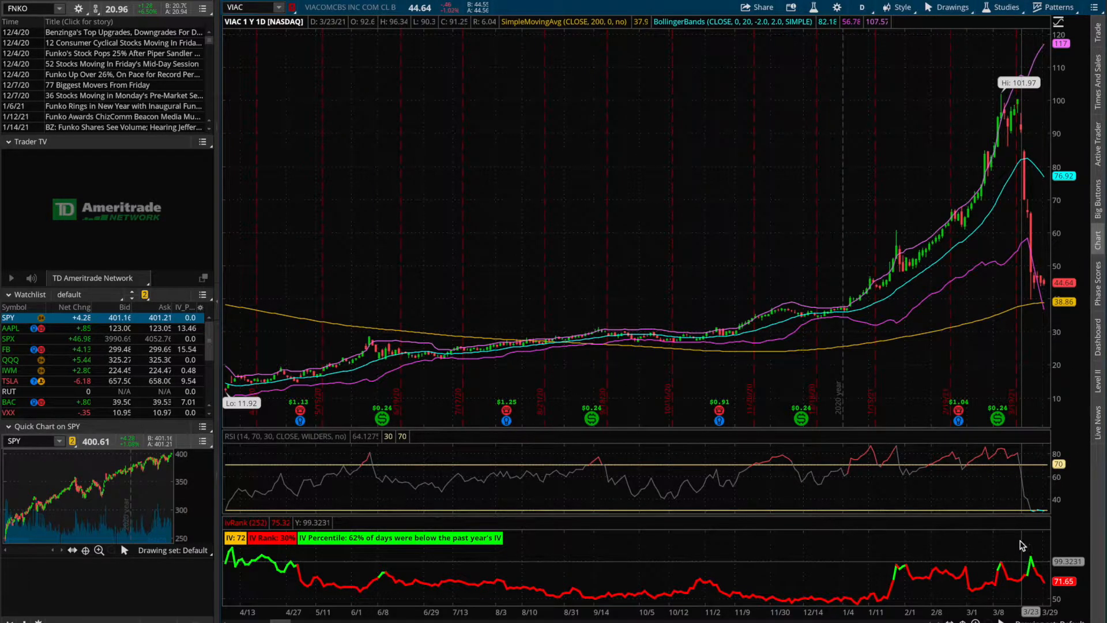
mouse_move(1013, 269)
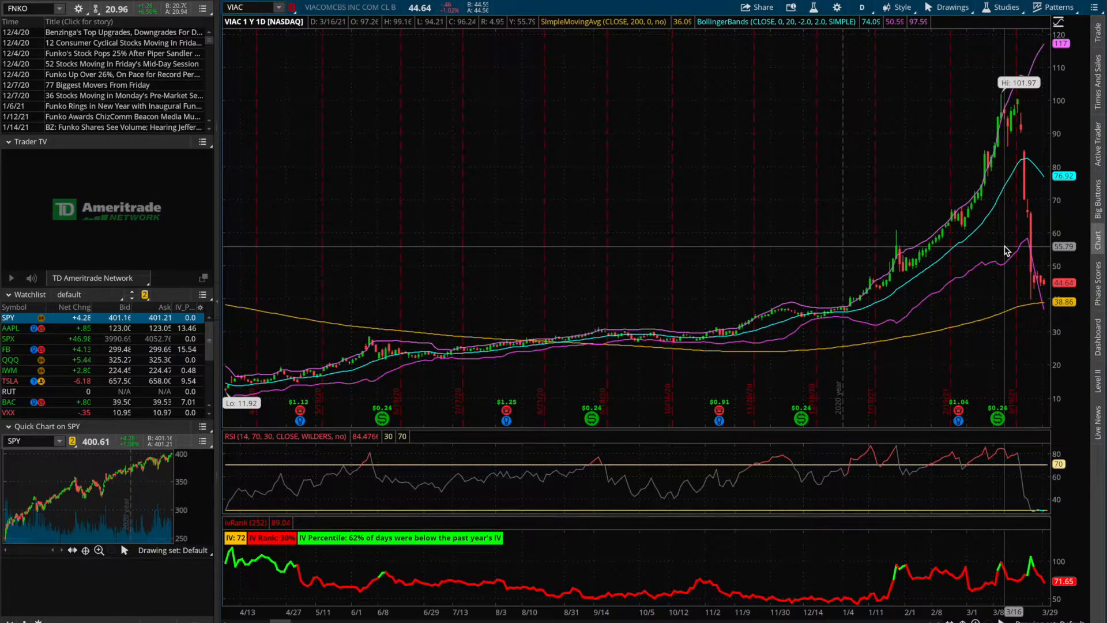
mouse_move(1012, 203)
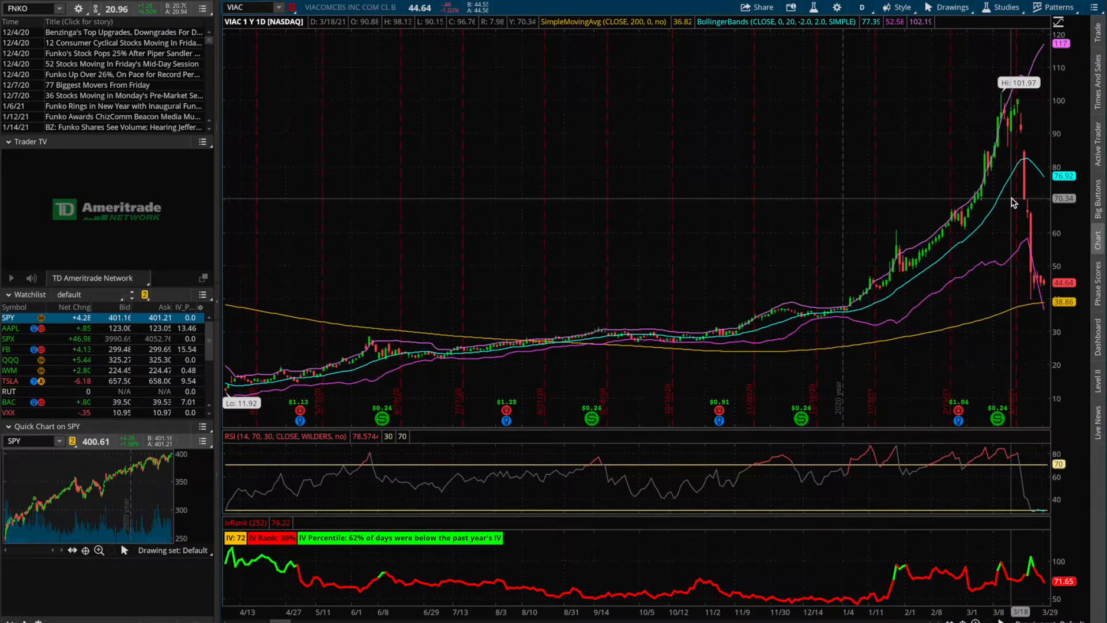
mouse_move(1014, 219)
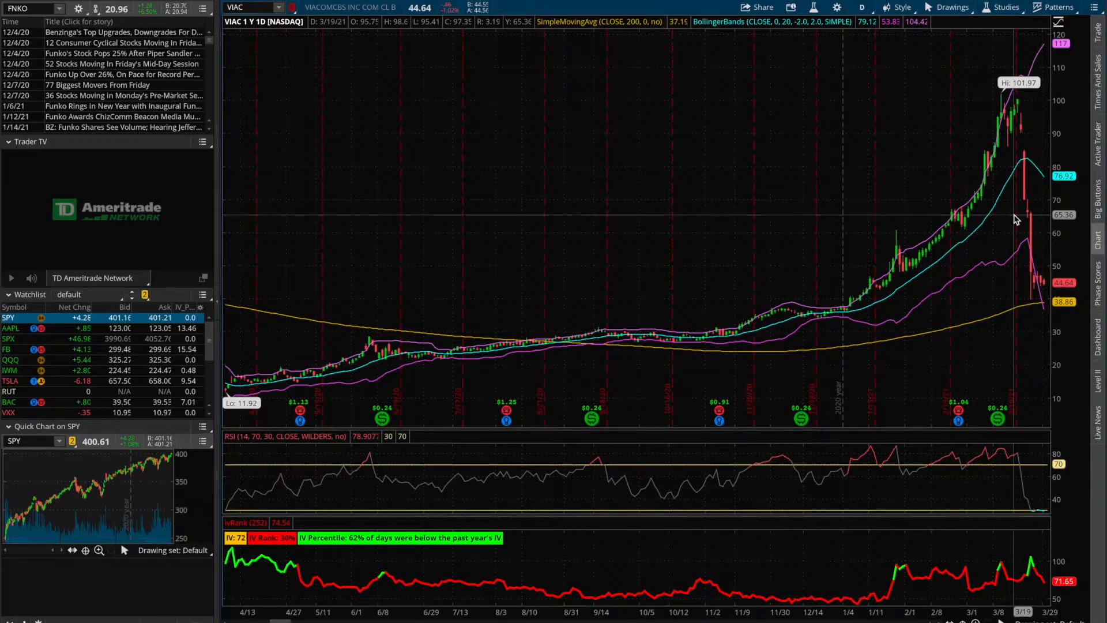
mouse_move(1018, 280)
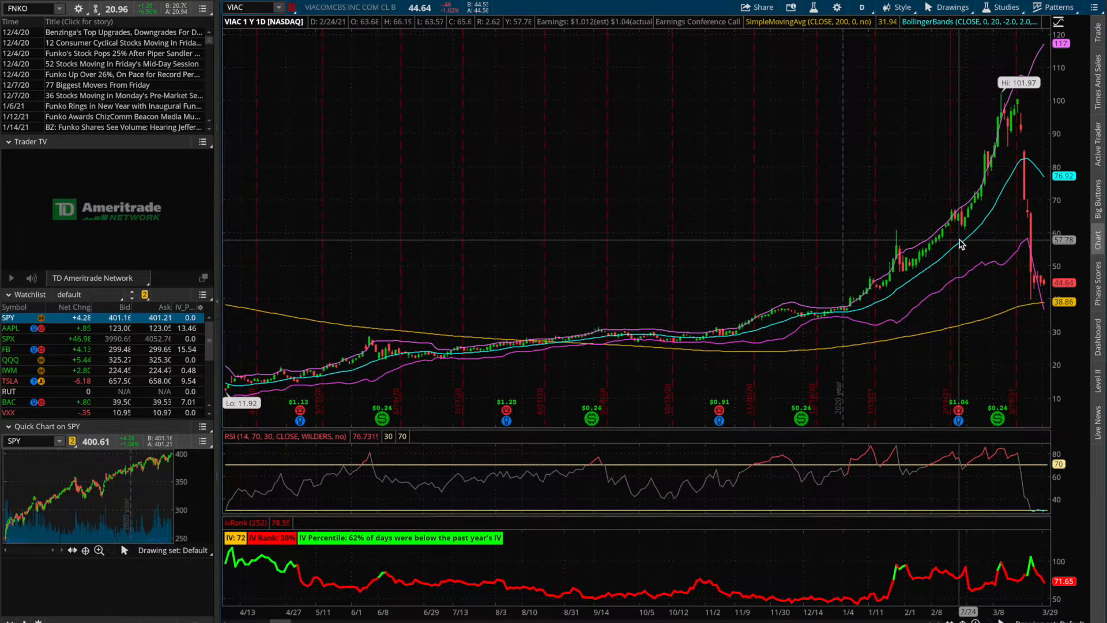
mouse_move(988, 329)
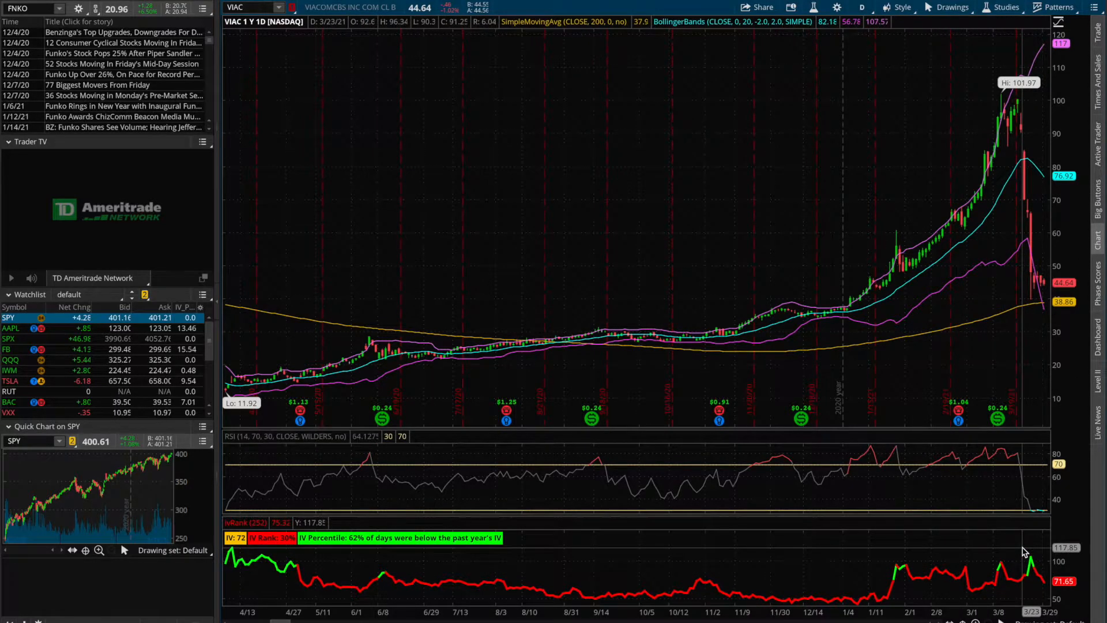
mouse_move(1031, 558)
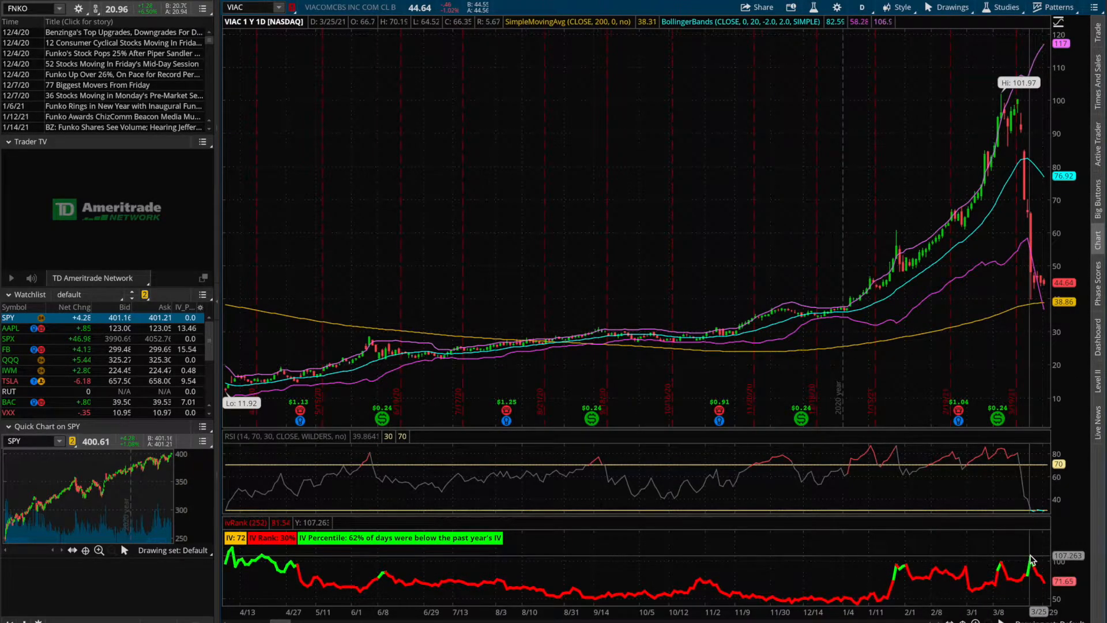
mouse_move(1015, 230)
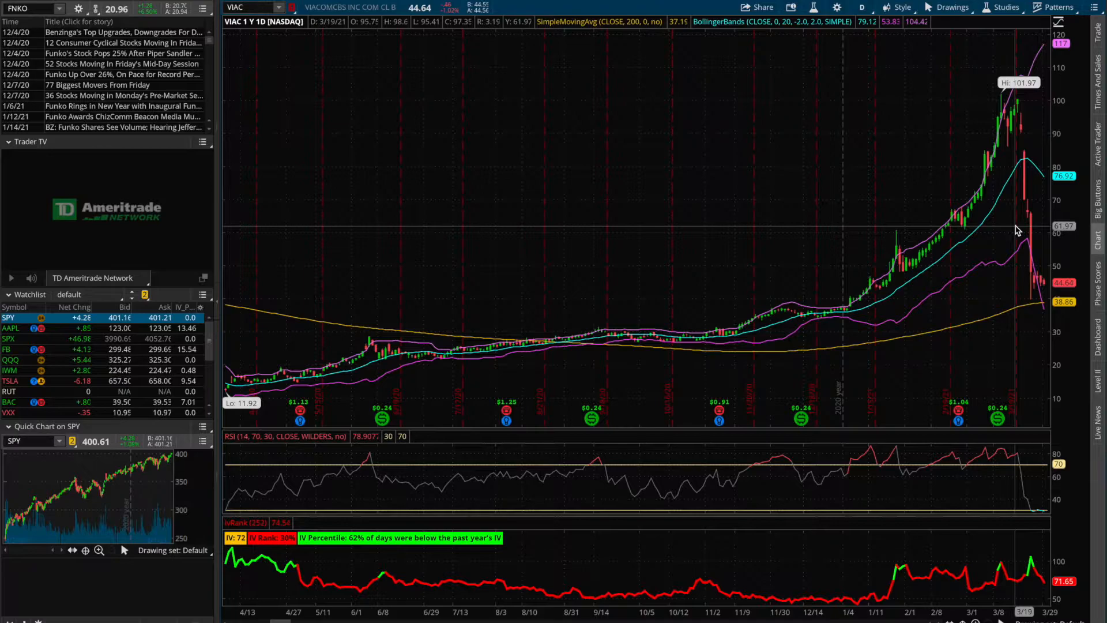
mouse_move(712, 190)
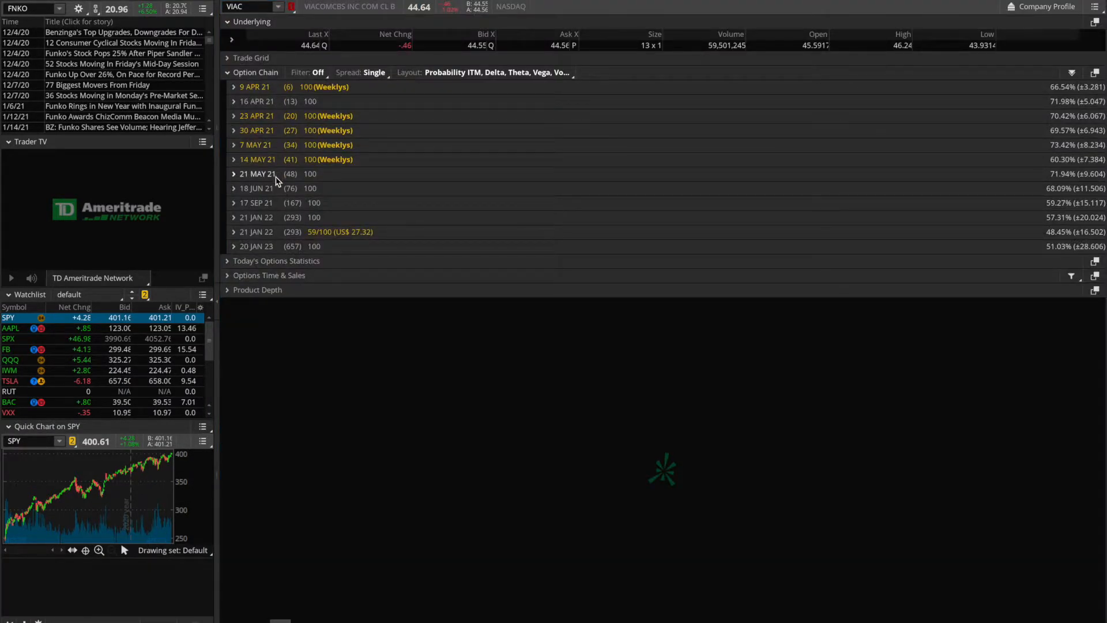
left_click(234, 174)
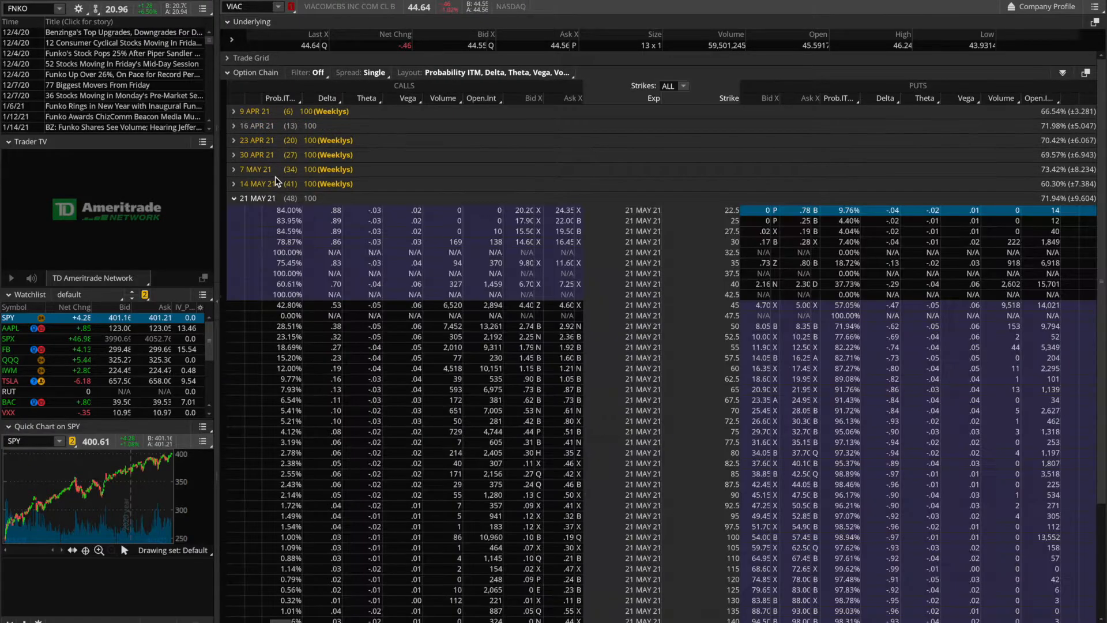
mouse_move(386, 120)
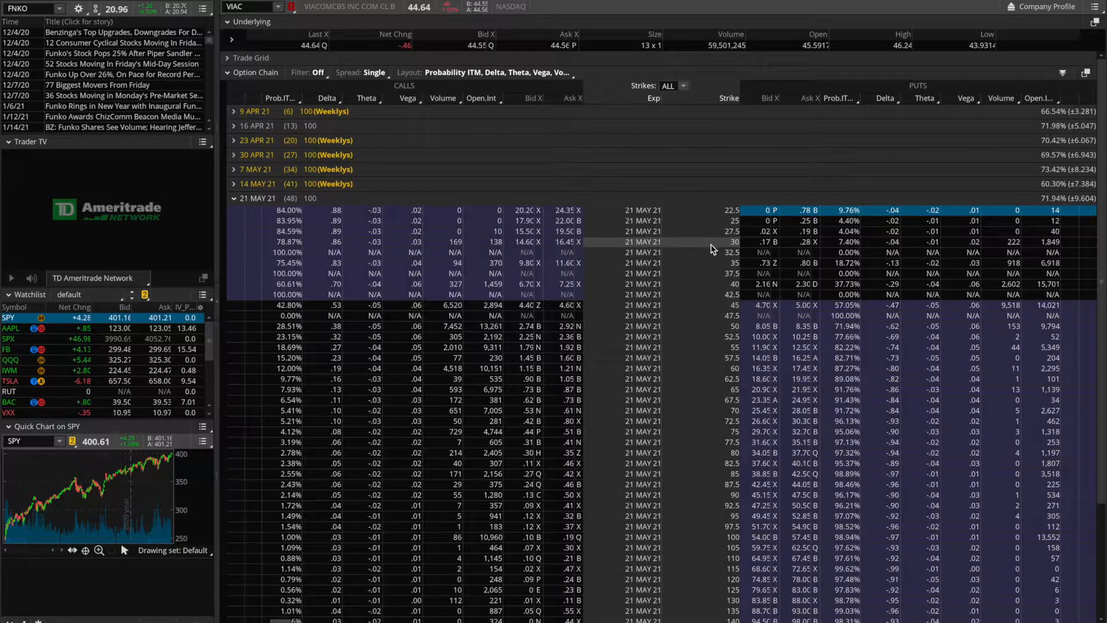
mouse_move(719, 460)
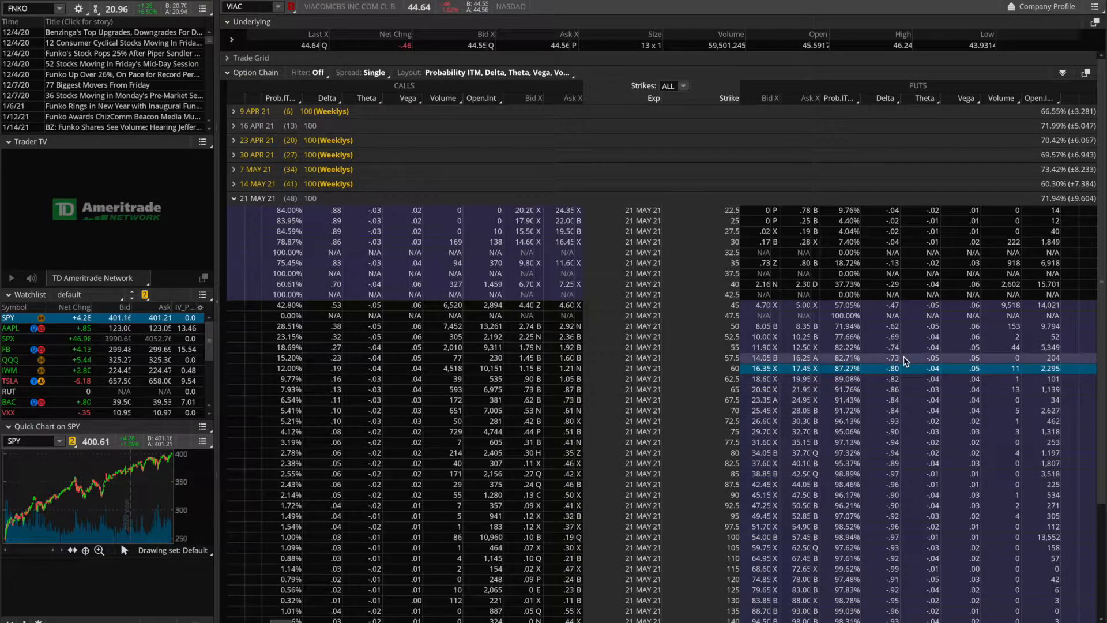
mouse_move(775, 369)
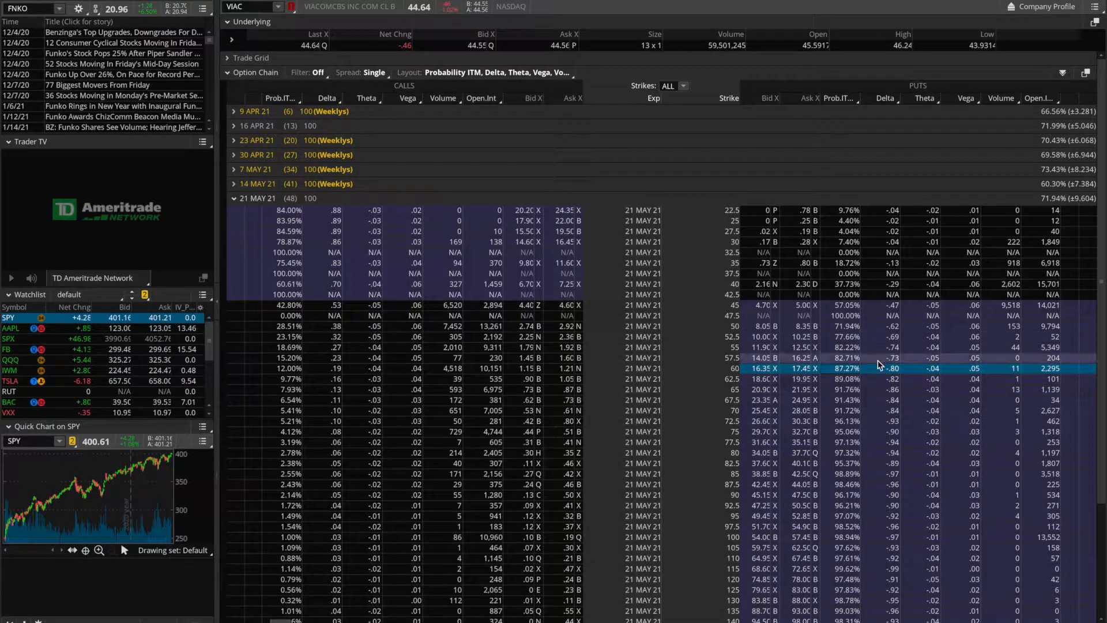
mouse_move(880, 404)
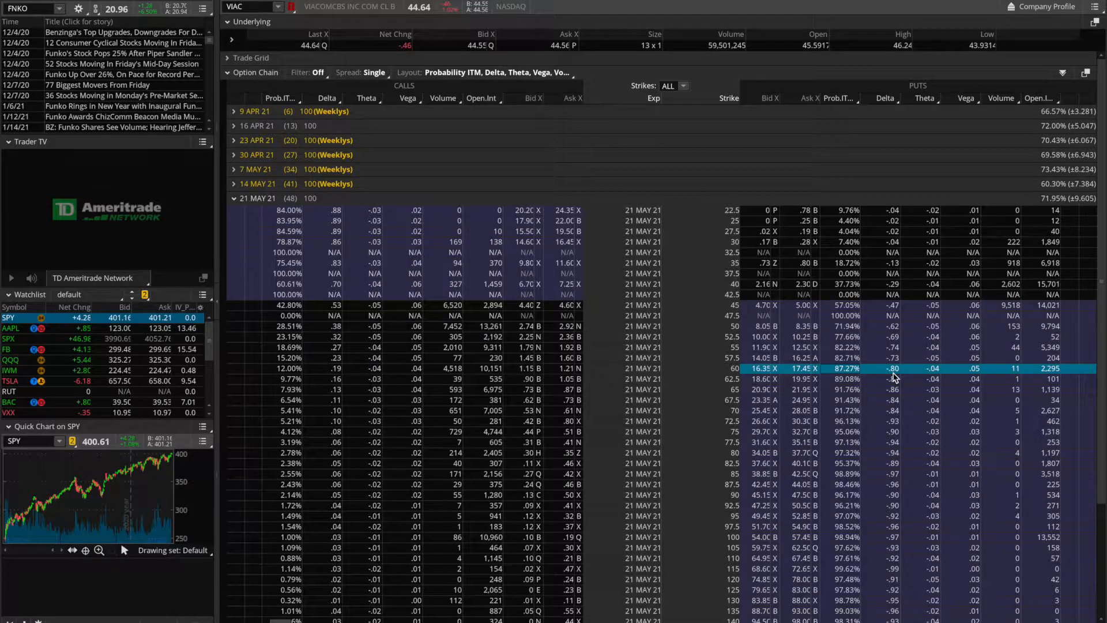
mouse_move(860, 345)
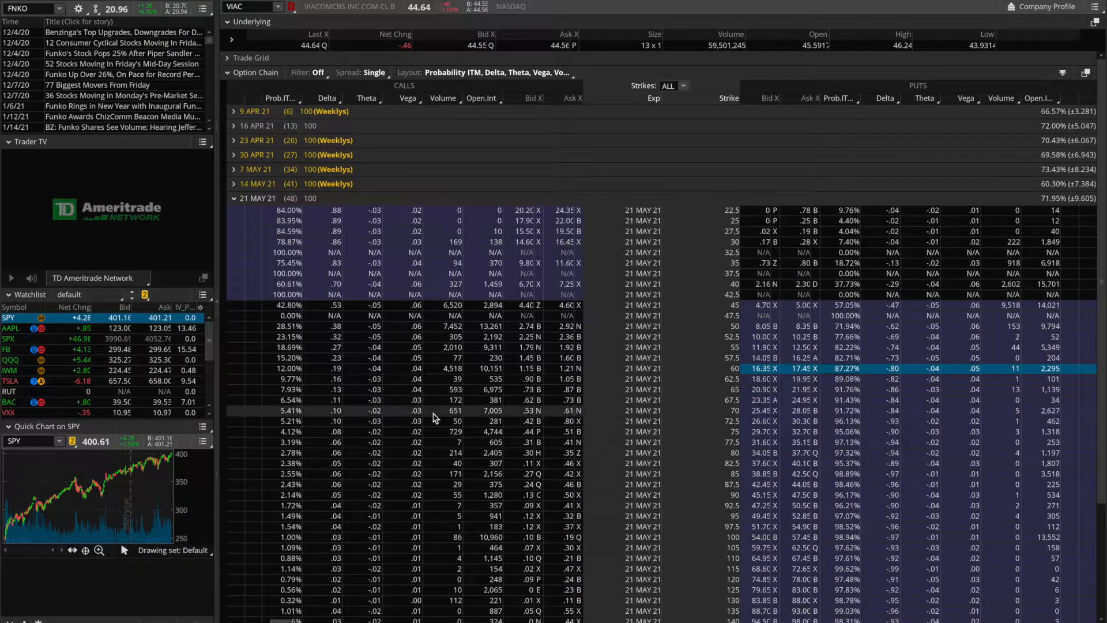
mouse_move(325, 379)
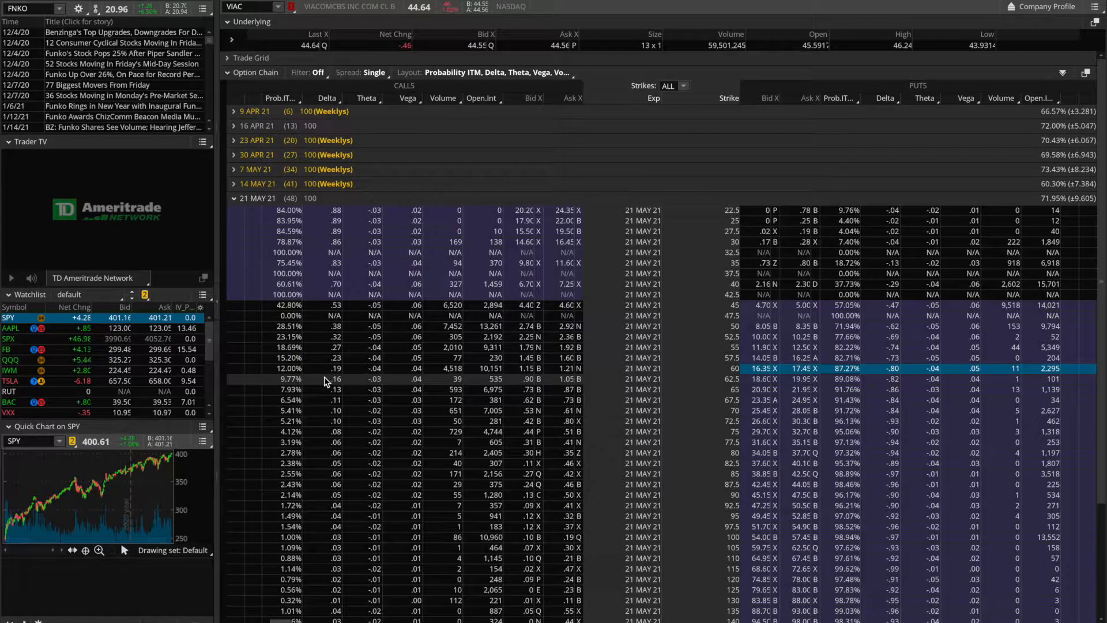
mouse_move(339, 283)
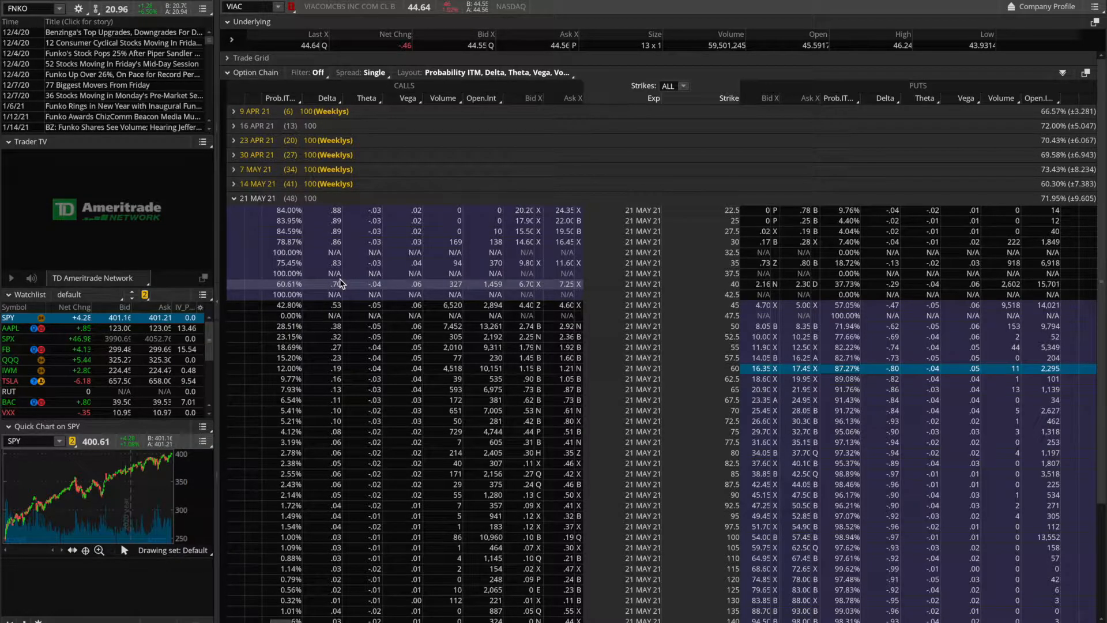
mouse_move(326, 494)
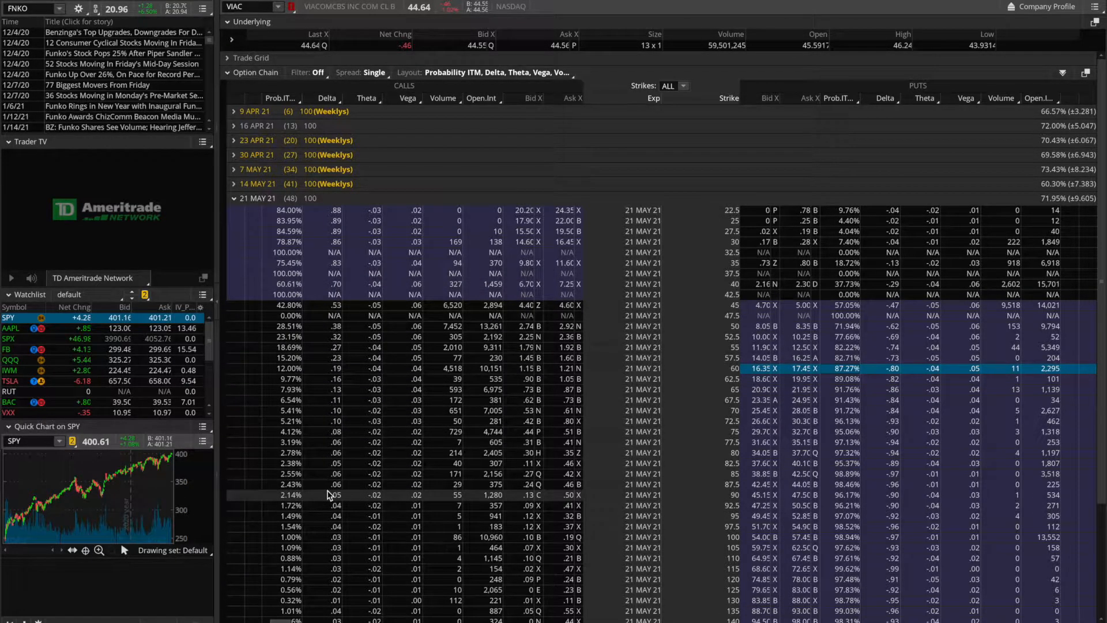
mouse_move(881, 249)
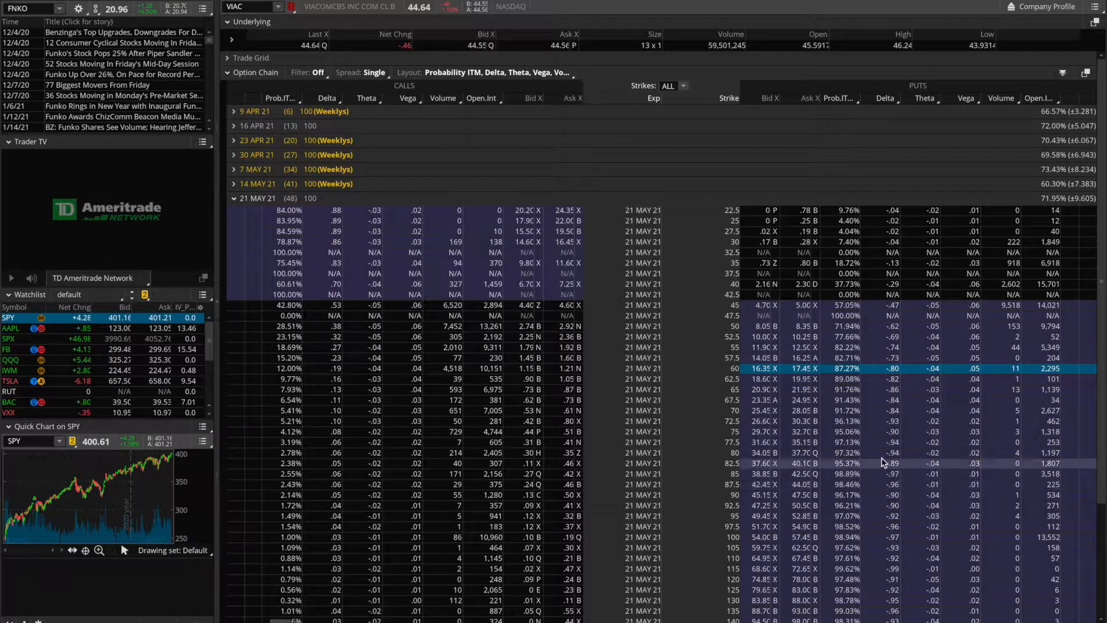
mouse_move(851, 388)
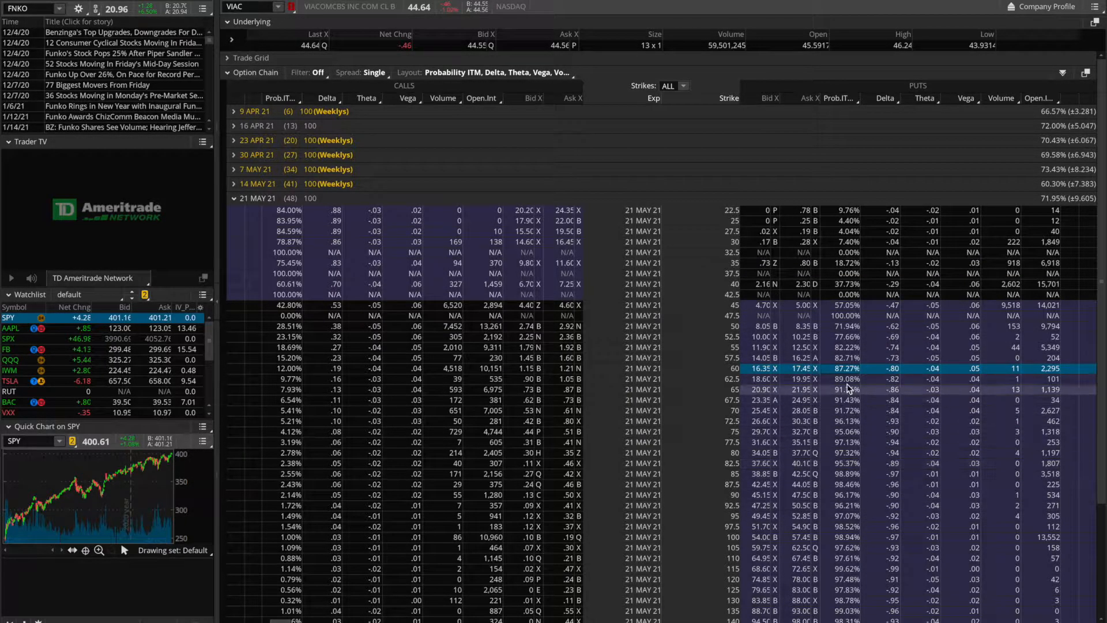
mouse_move(847, 357)
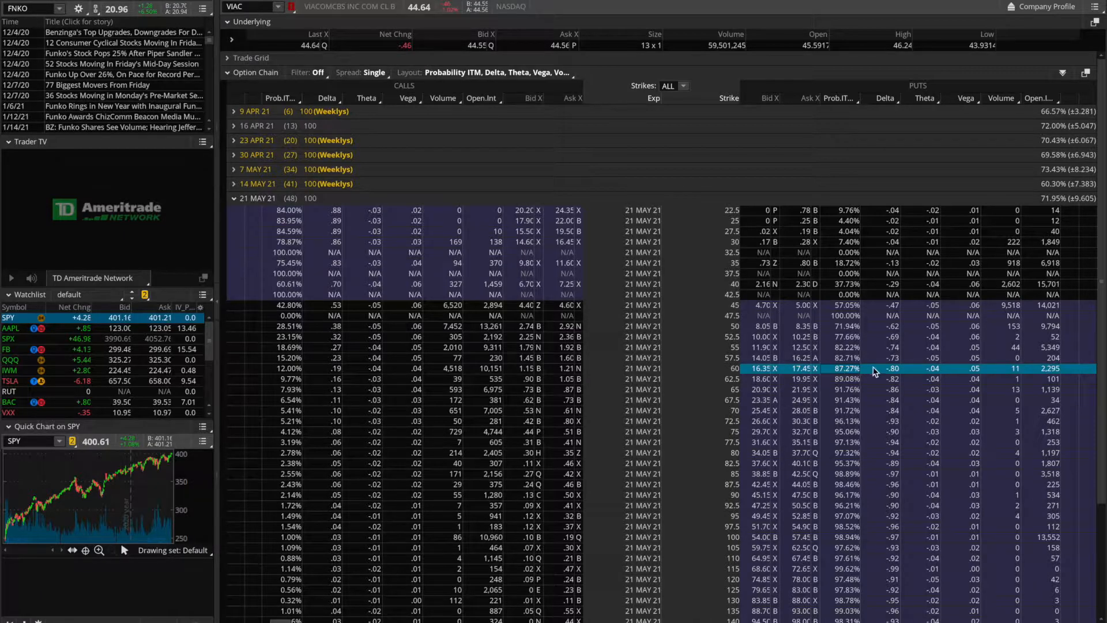
mouse_move(879, 373)
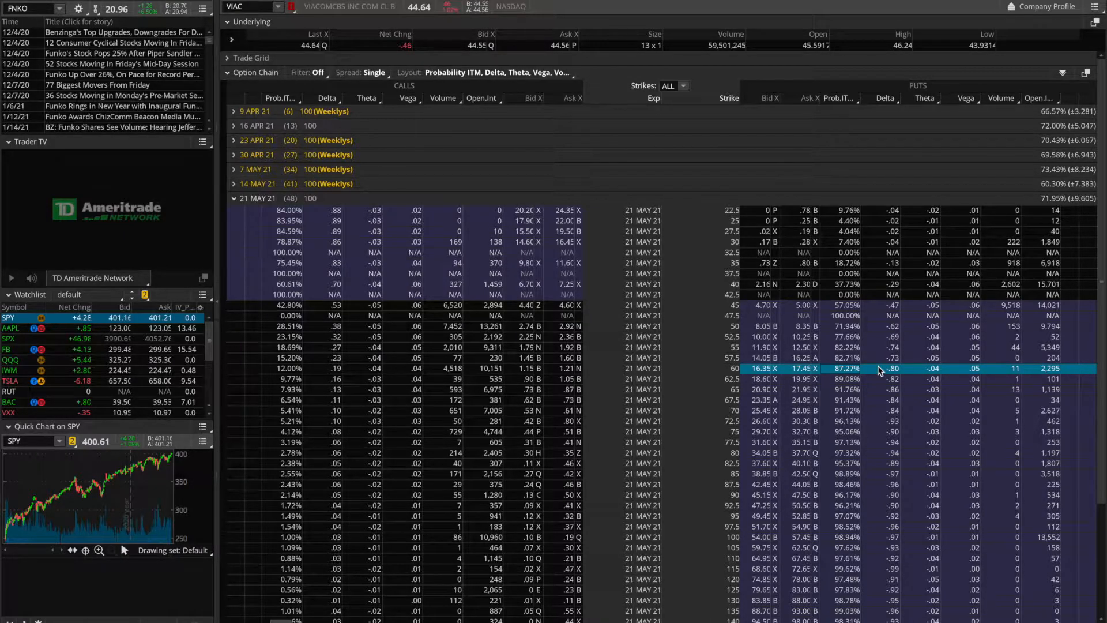
mouse_move(897, 389)
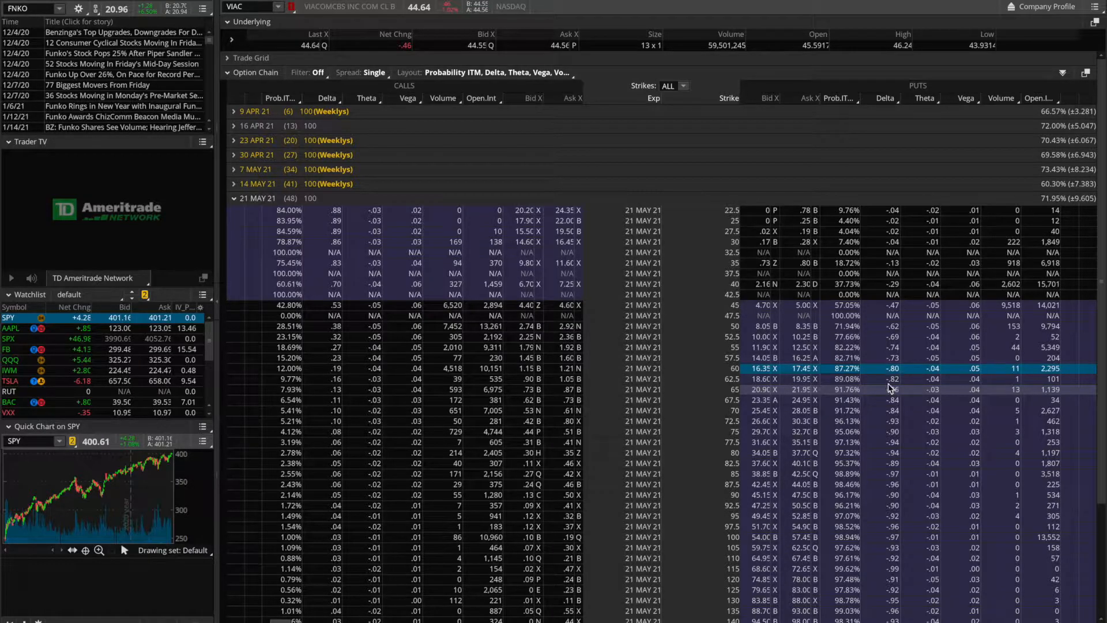
mouse_move(868, 379)
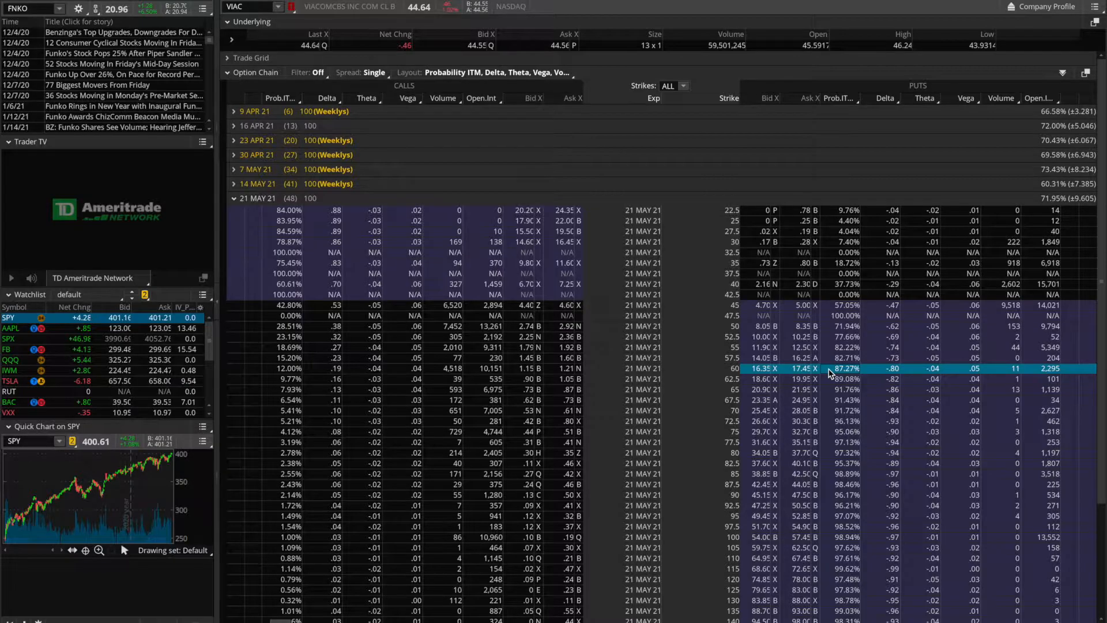
mouse_move(819, 373)
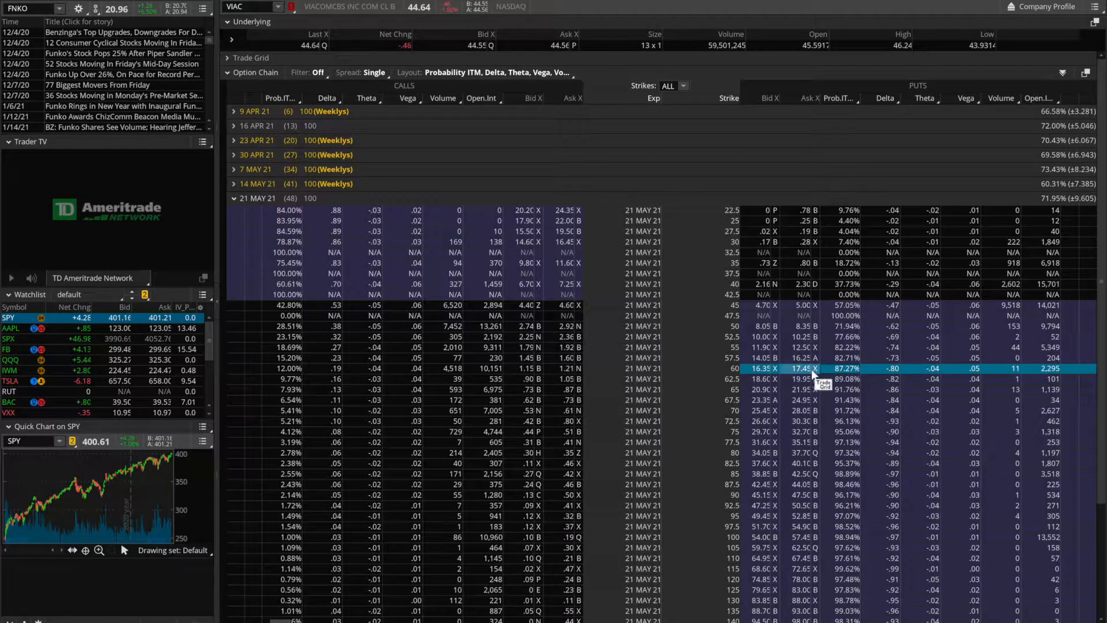
mouse_move(791, 376)
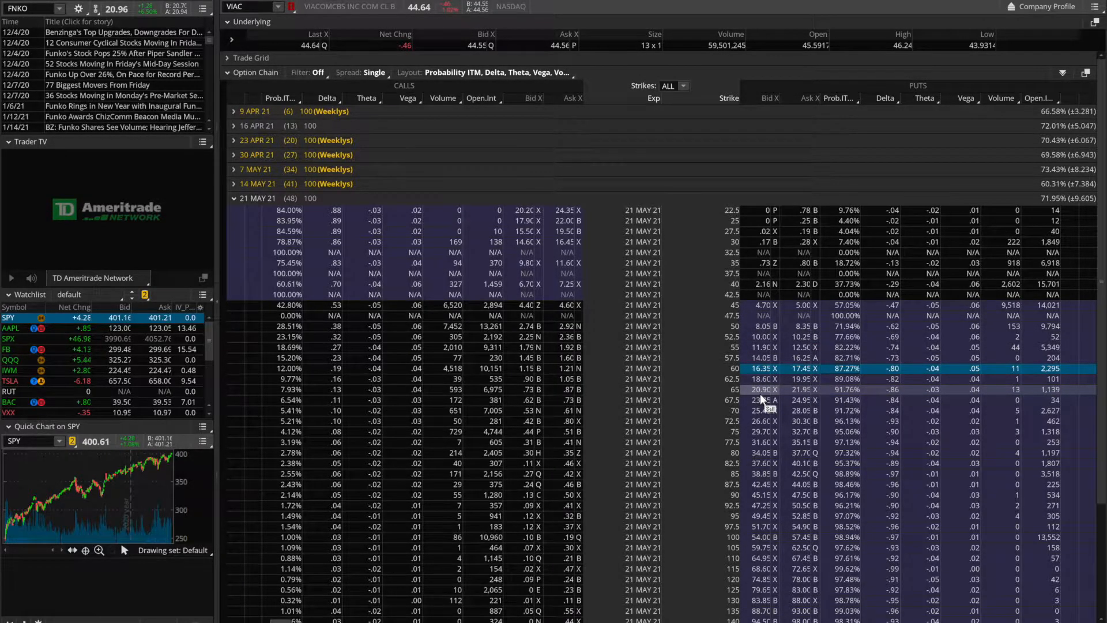
mouse_move(766, 378)
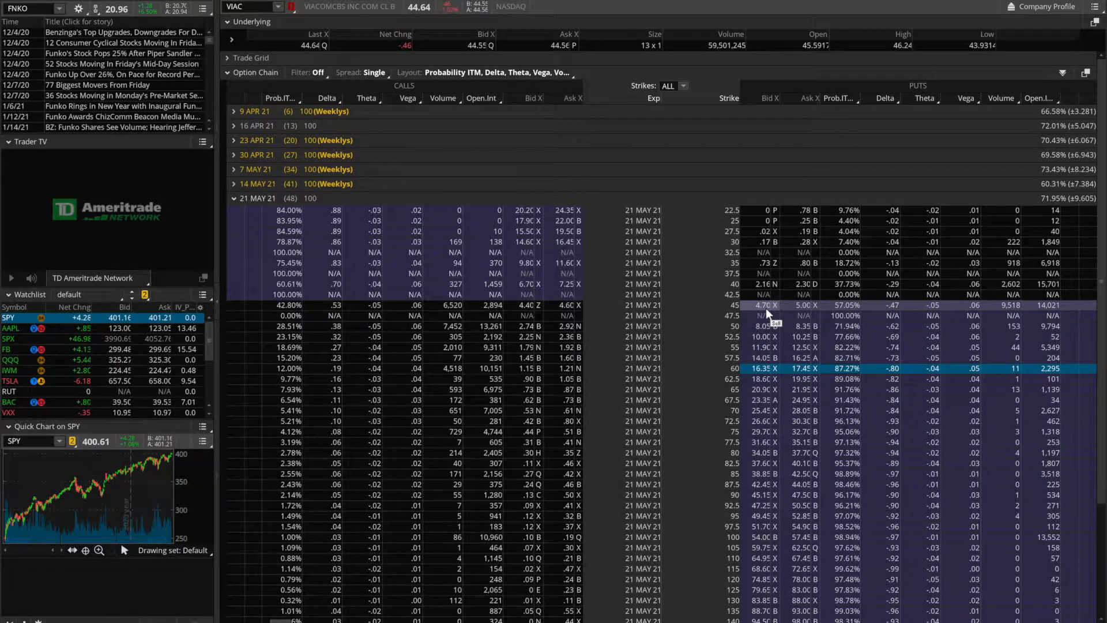
mouse_move(769, 336)
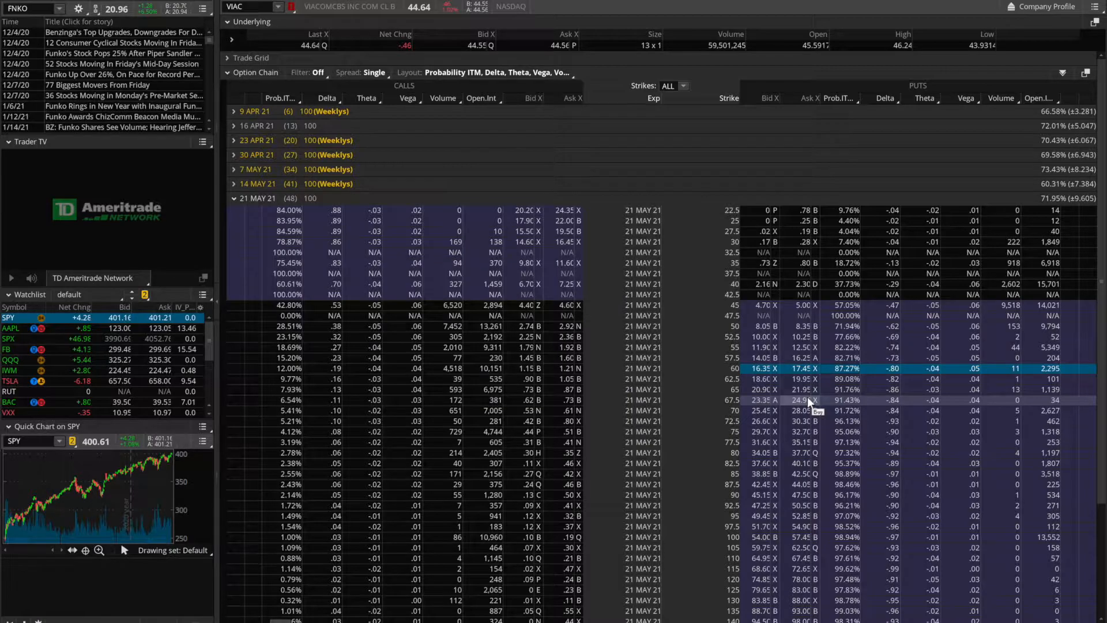
mouse_move(876, 375)
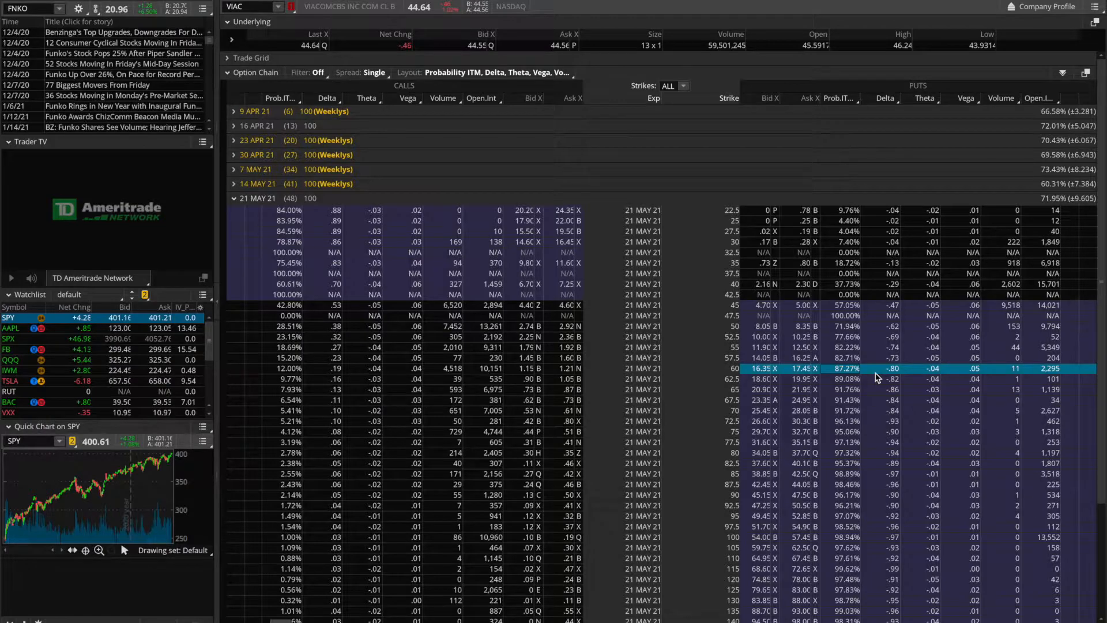
mouse_move(855, 372)
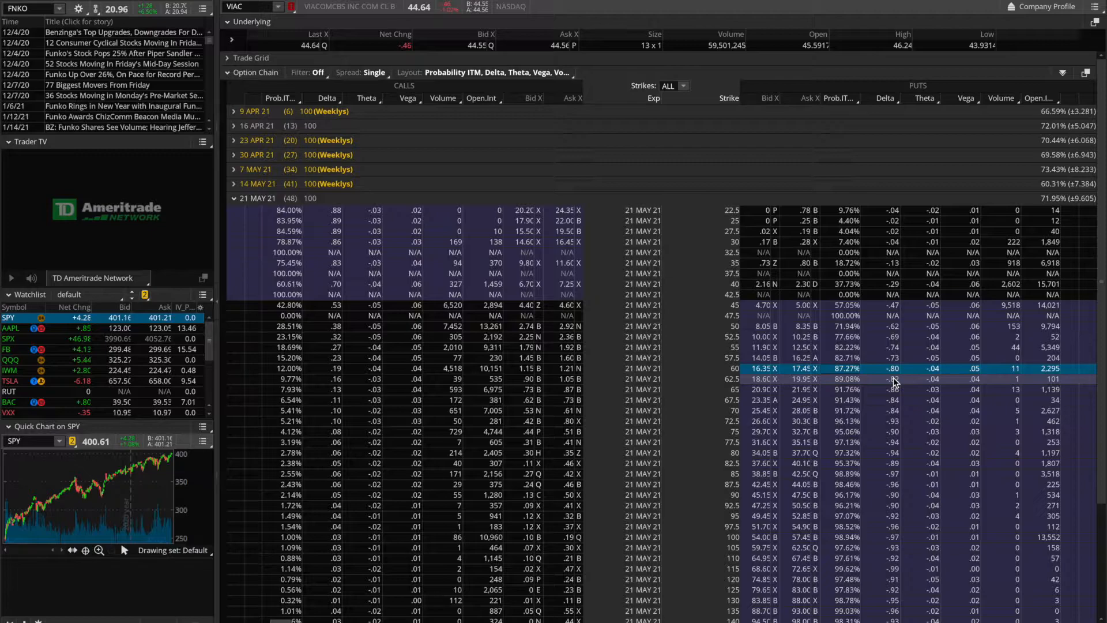
mouse_move(894, 336)
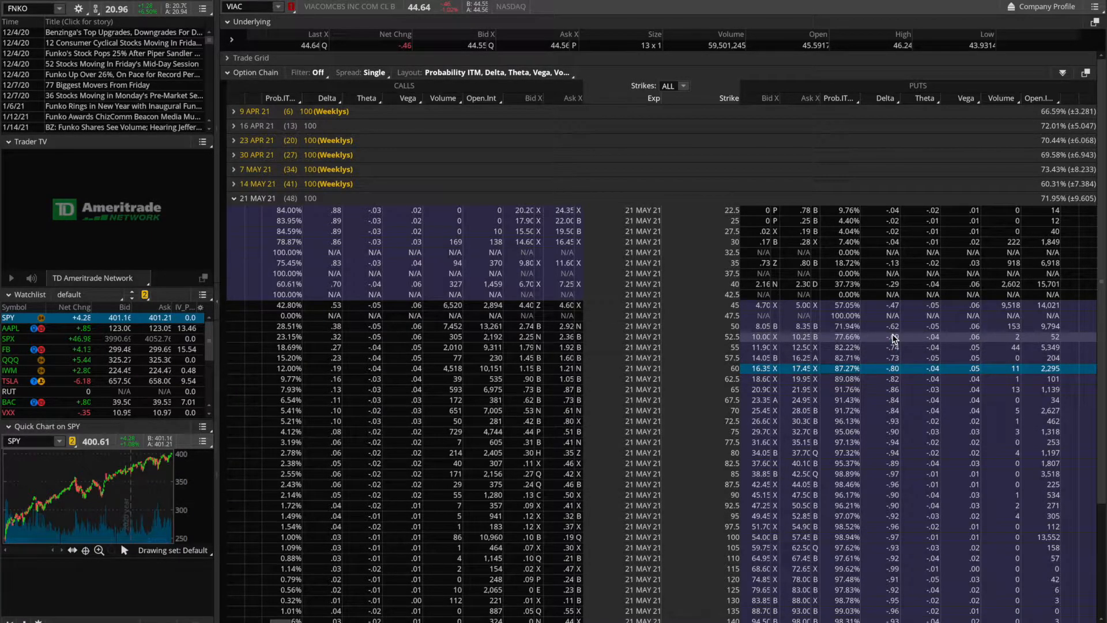
mouse_move(890, 385)
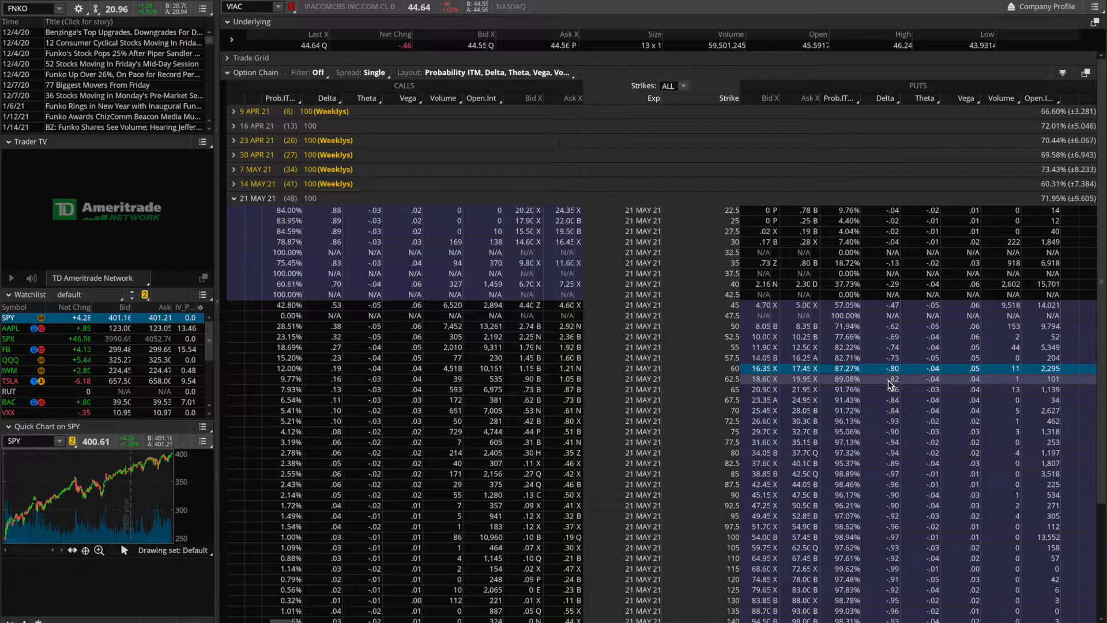
mouse_move(891, 347)
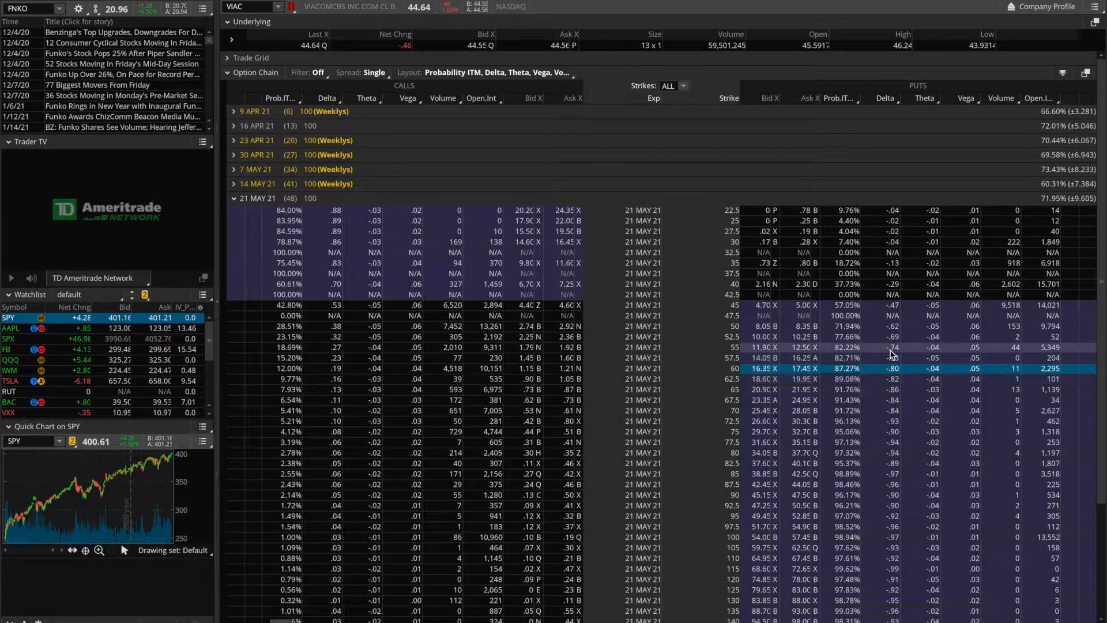
mouse_move(892, 380)
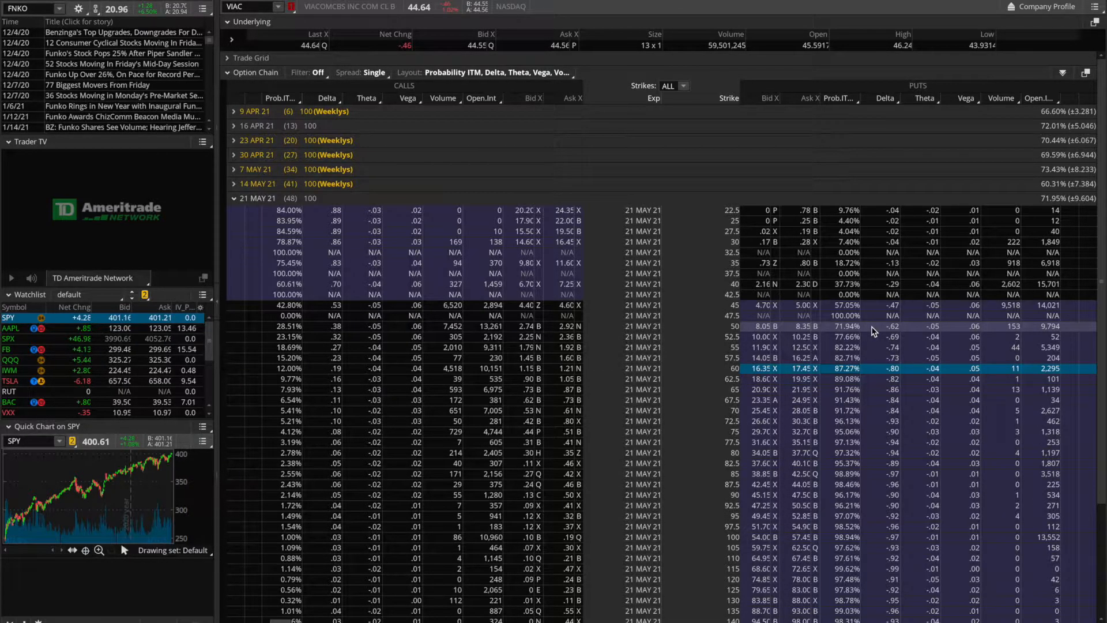
mouse_move(921, 203)
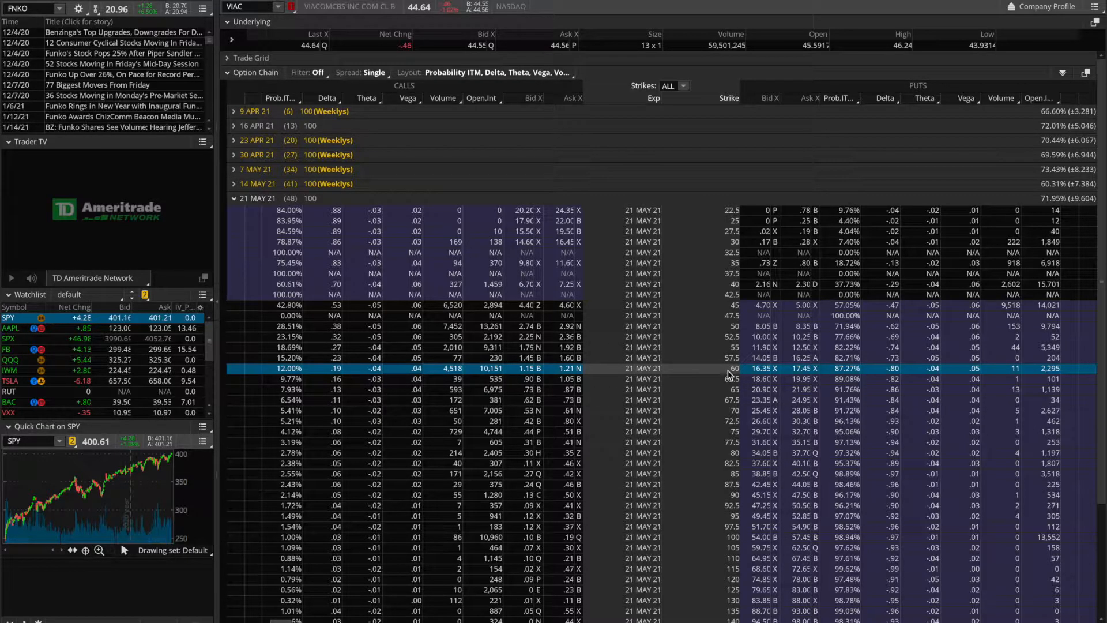
mouse_move(586, 378)
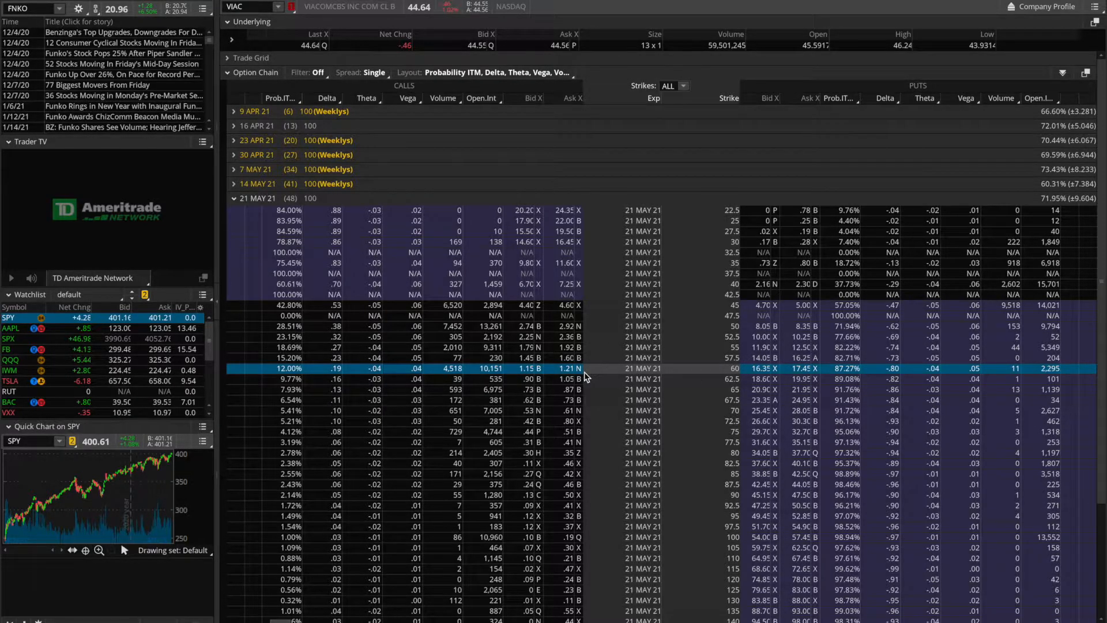
mouse_move(598, 374)
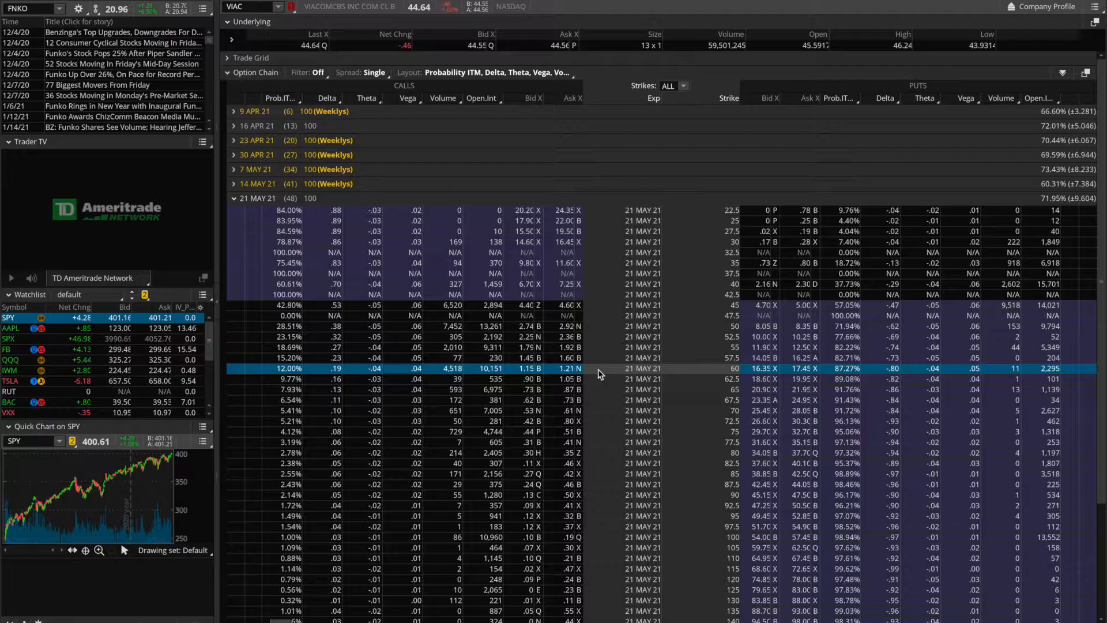
mouse_move(552, 372)
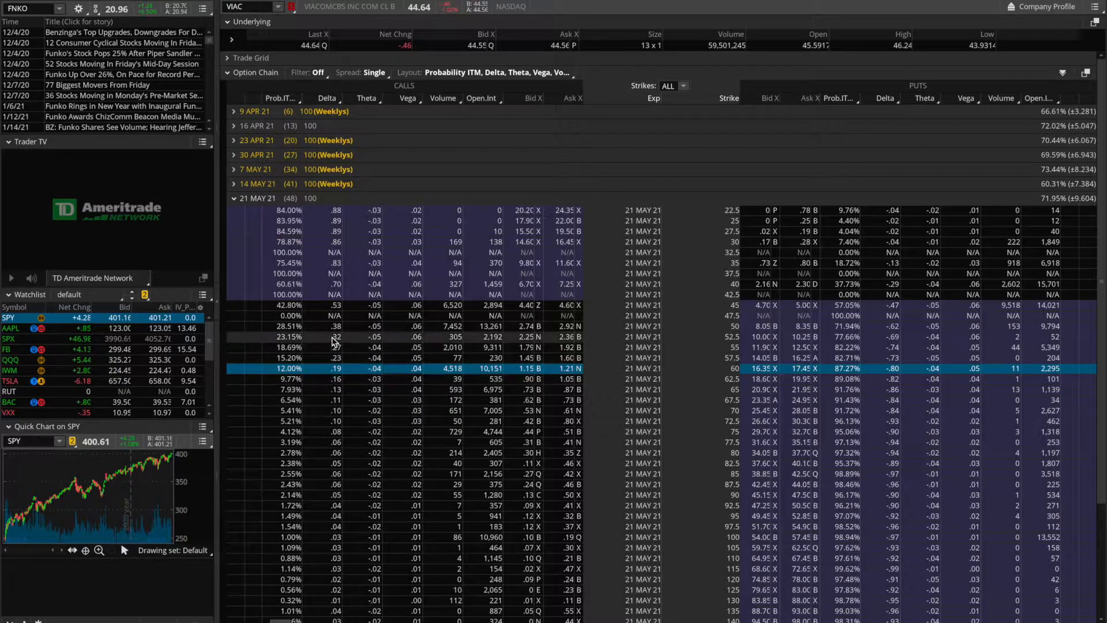
mouse_move(335, 395)
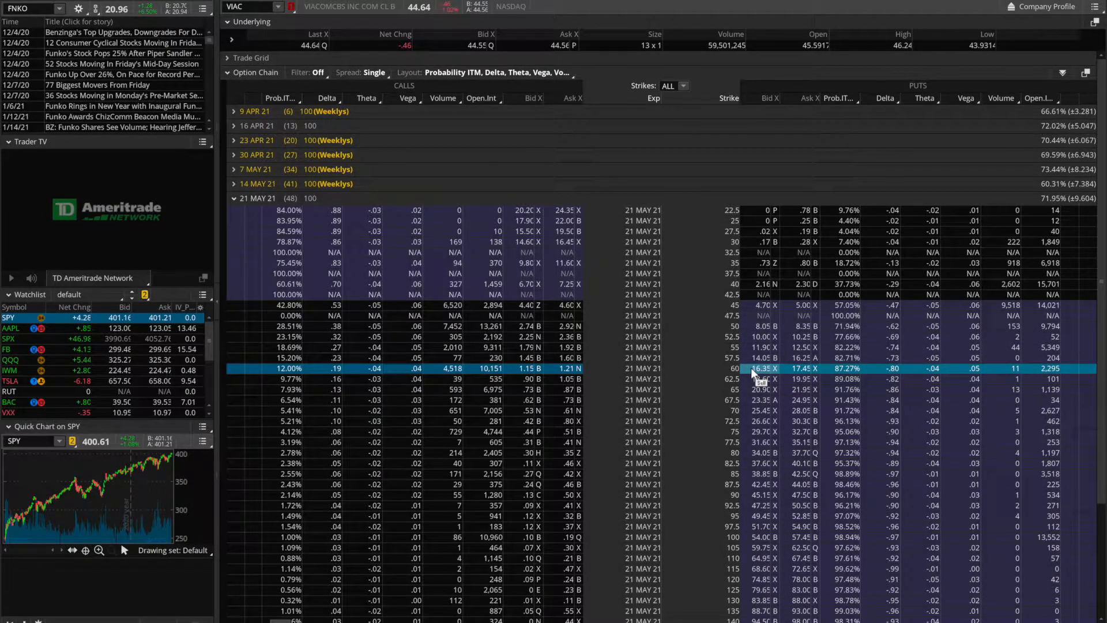
mouse_move(668, 355)
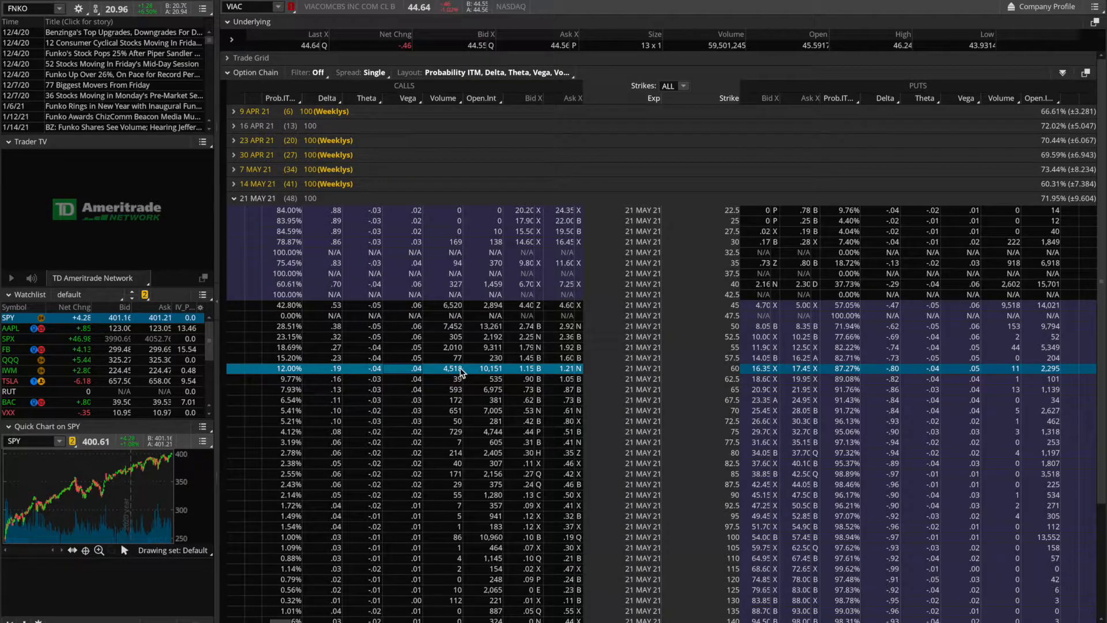
mouse_move(339, 372)
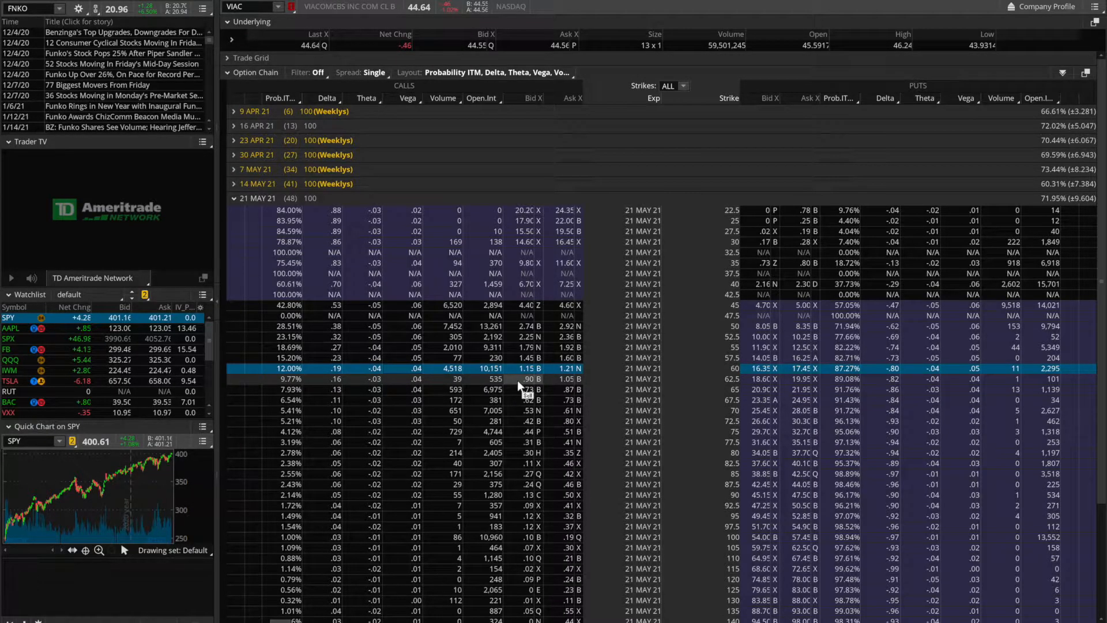
mouse_move(878, 314)
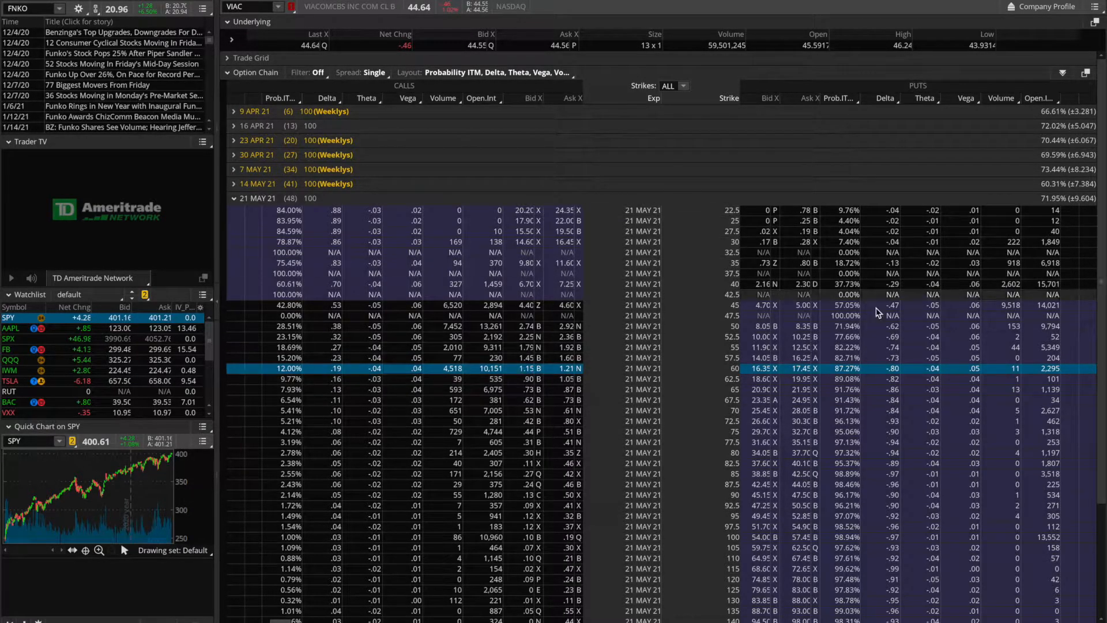
mouse_move(861, 340)
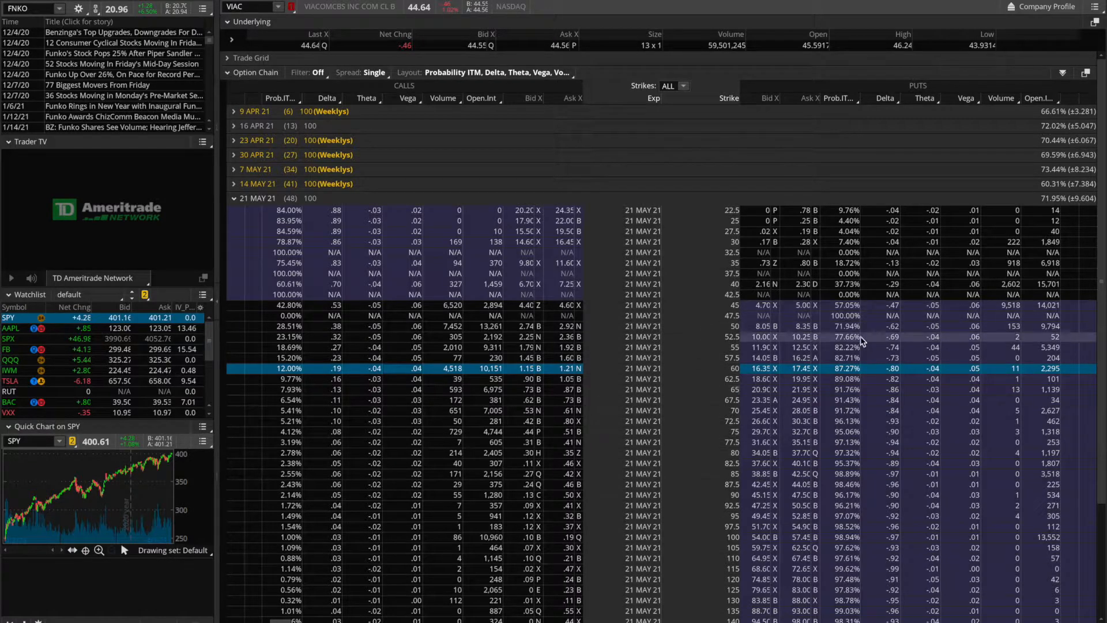
mouse_move(433, 323)
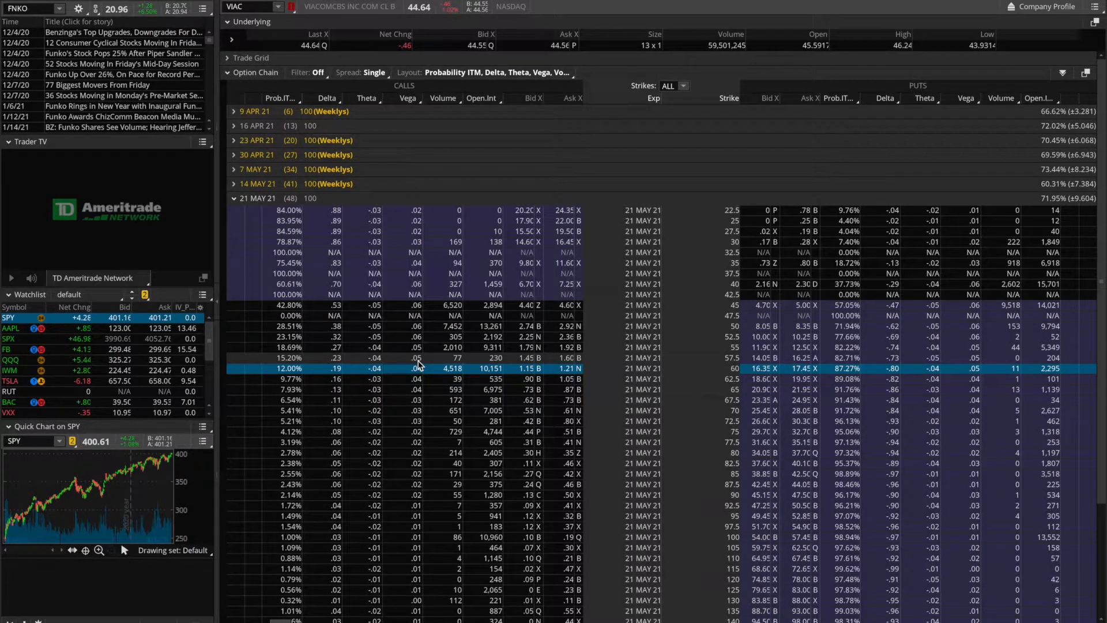
mouse_move(798, 314)
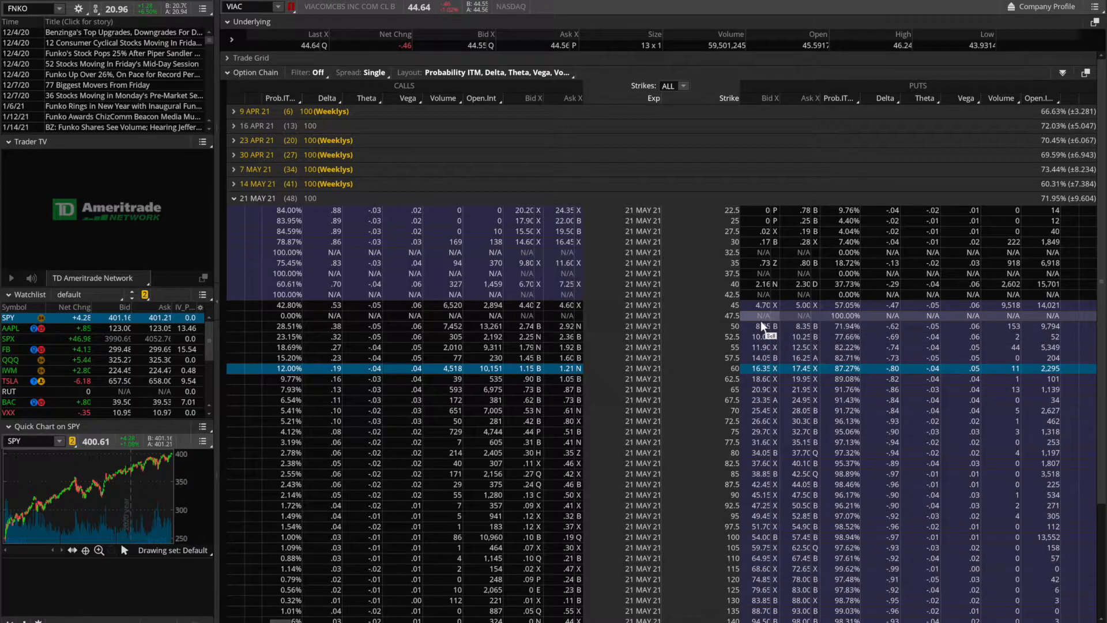
mouse_move(902, 355)
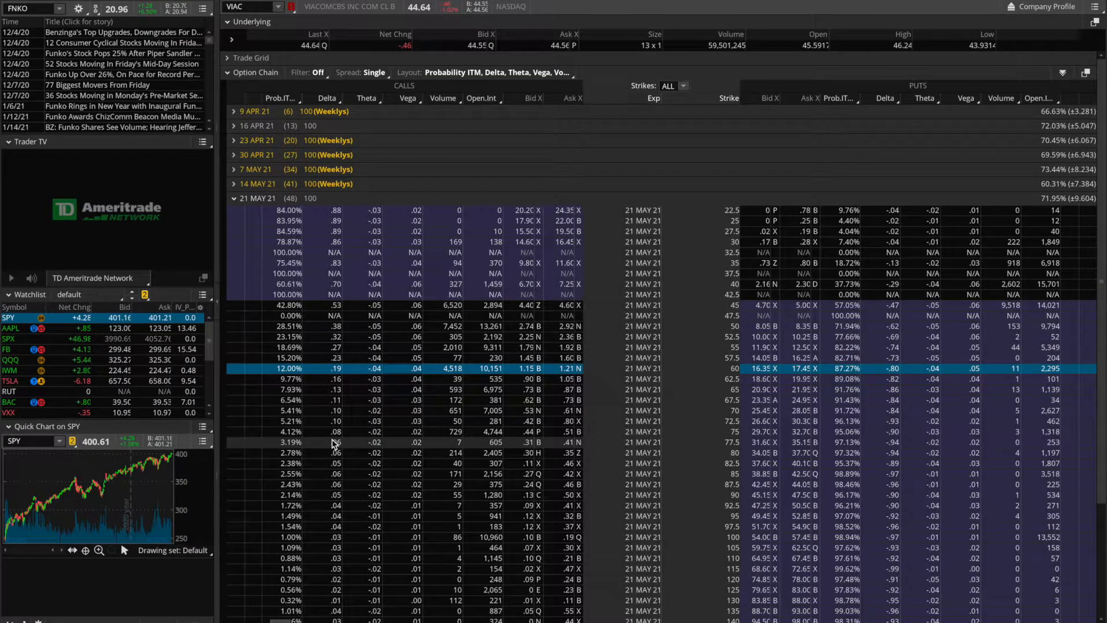
mouse_move(867, 389)
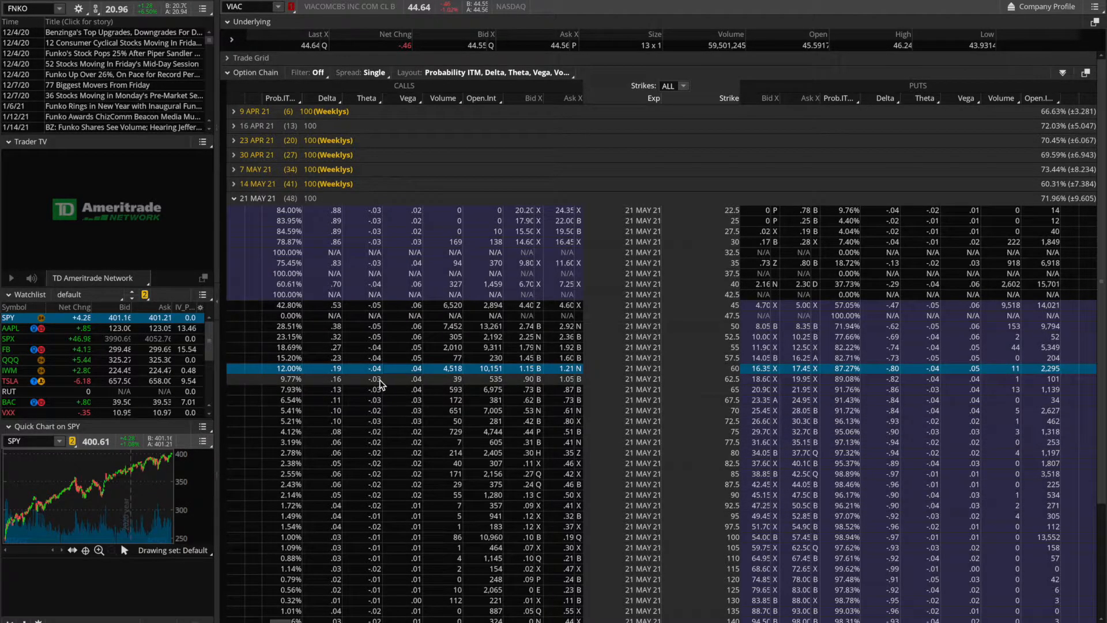
mouse_move(373, 454)
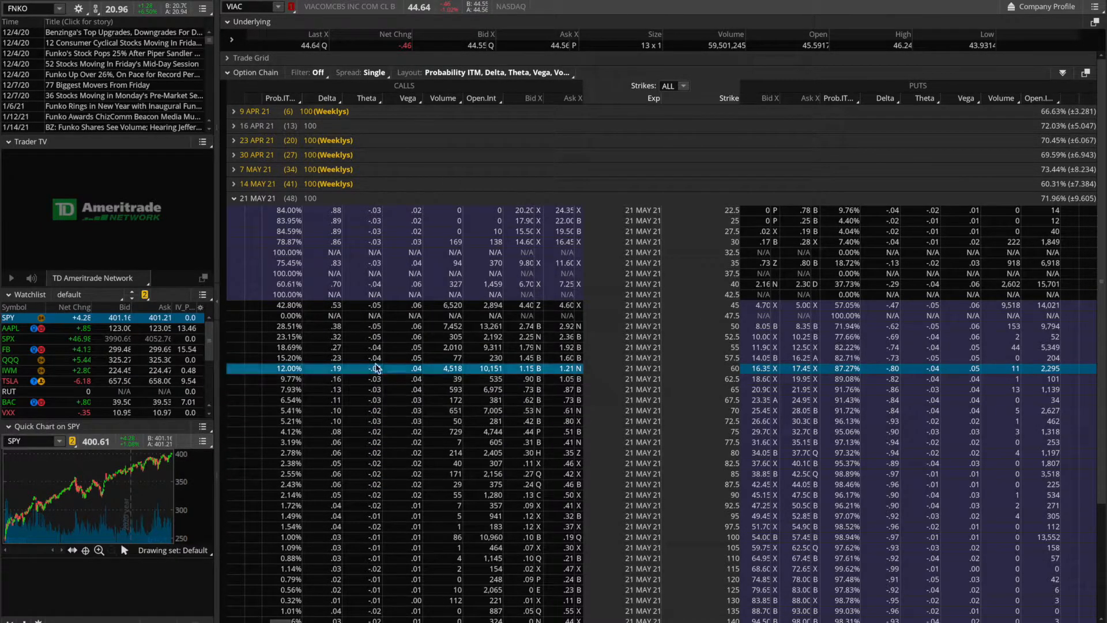
mouse_move(864, 374)
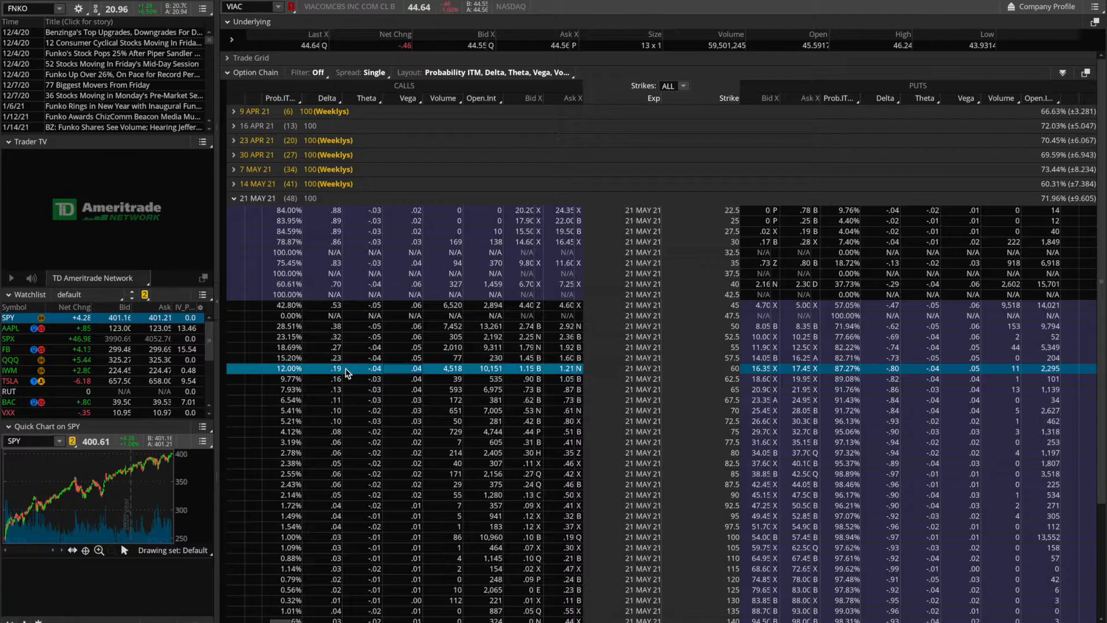
mouse_move(335, 342)
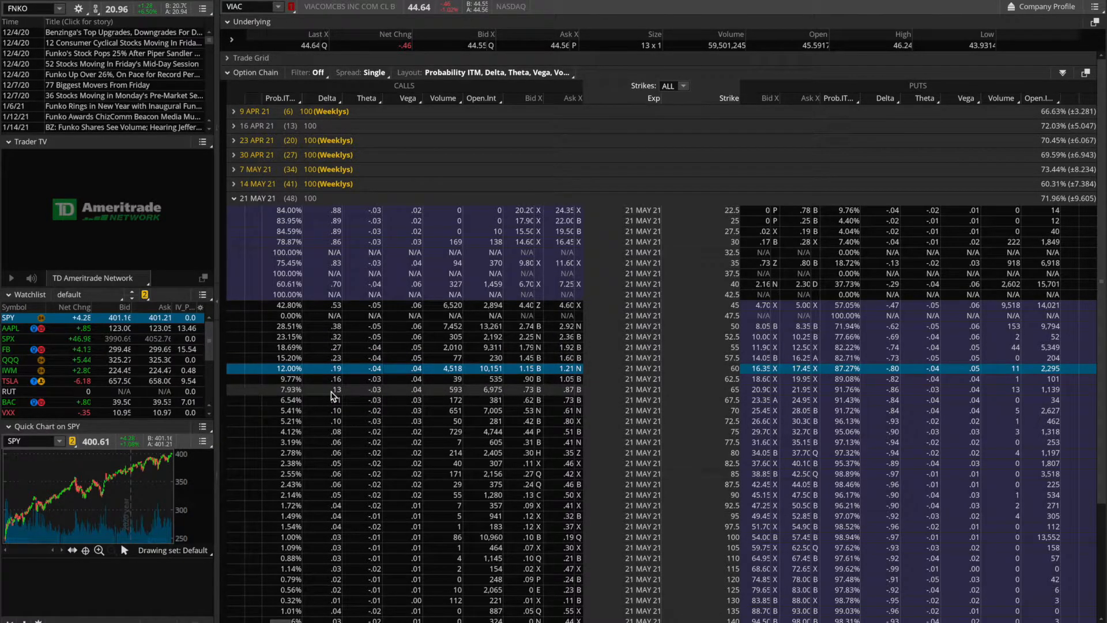
mouse_move(848, 368)
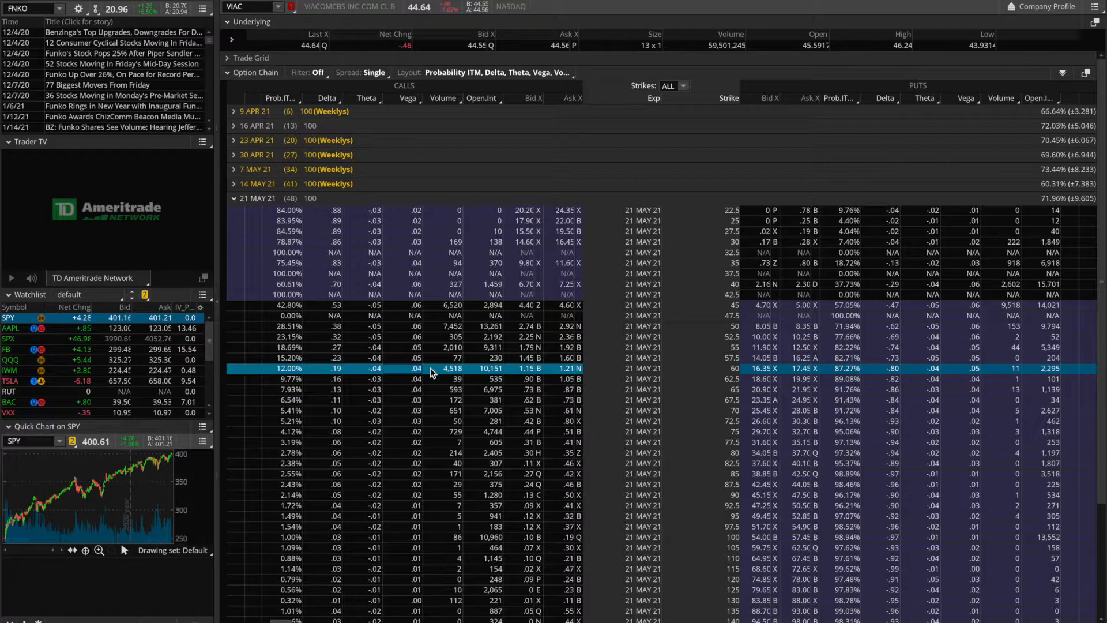
mouse_move(431, 347)
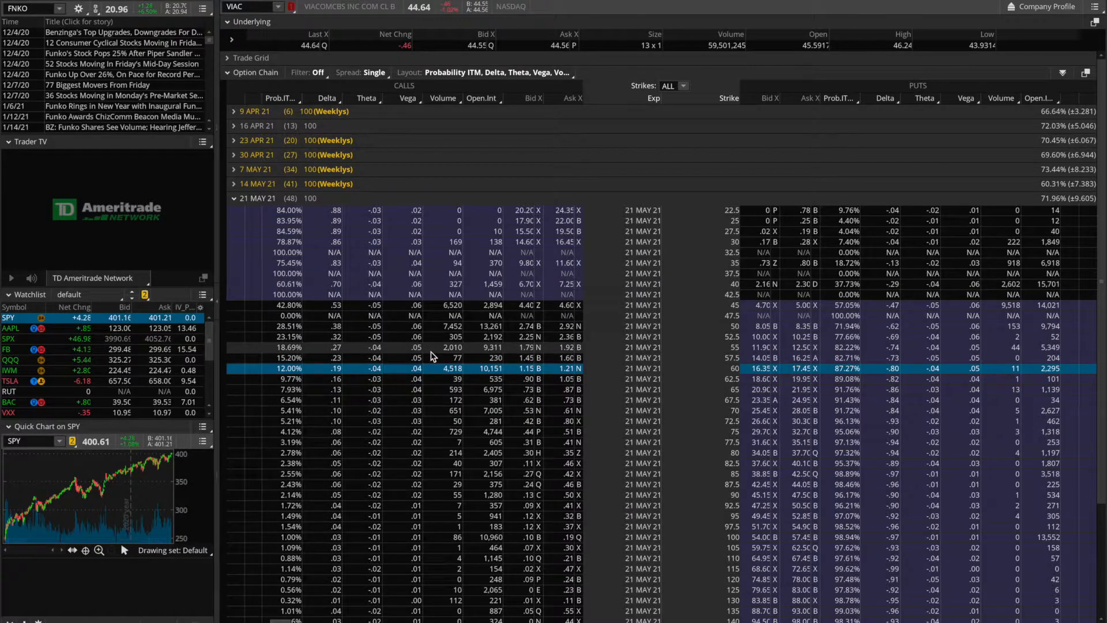
mouse_move(433, 326)
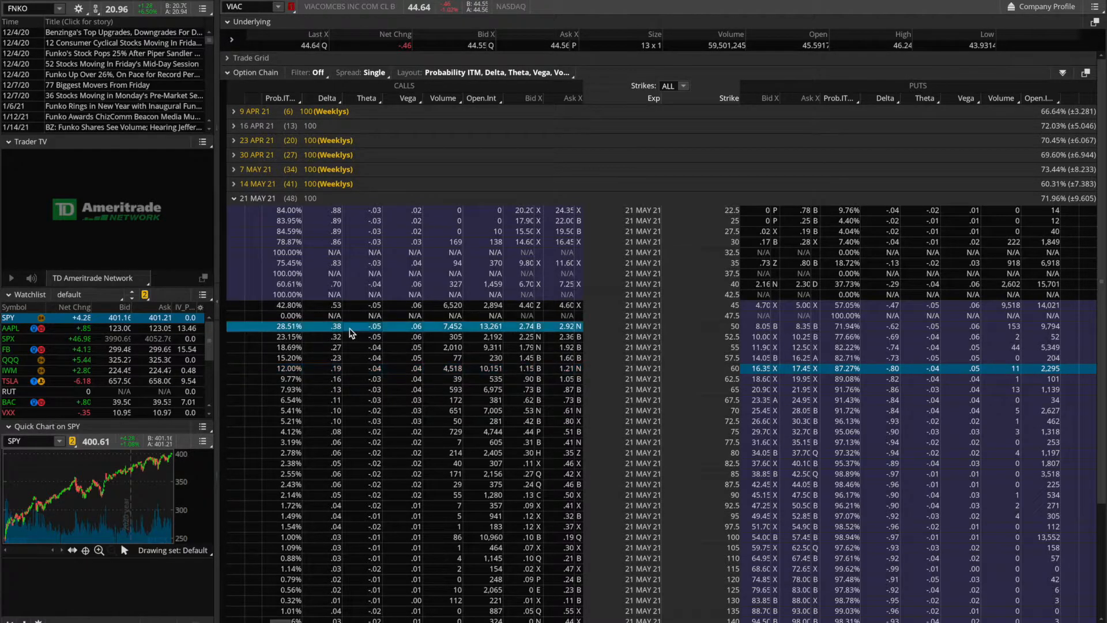
mouse_move(688, 323)
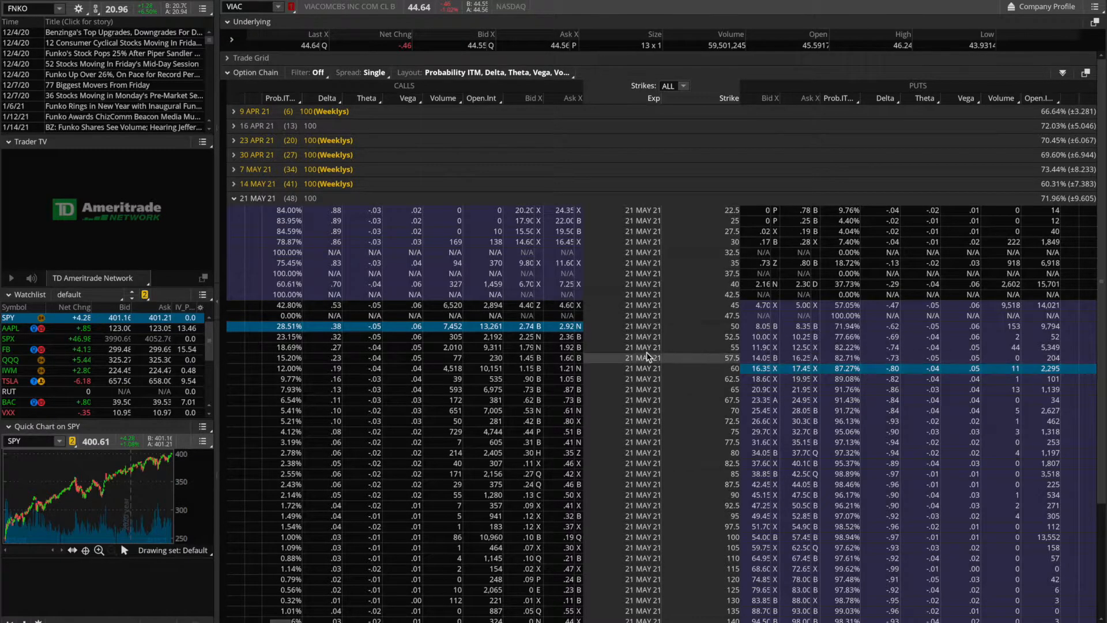
mouse_move(551, 335)
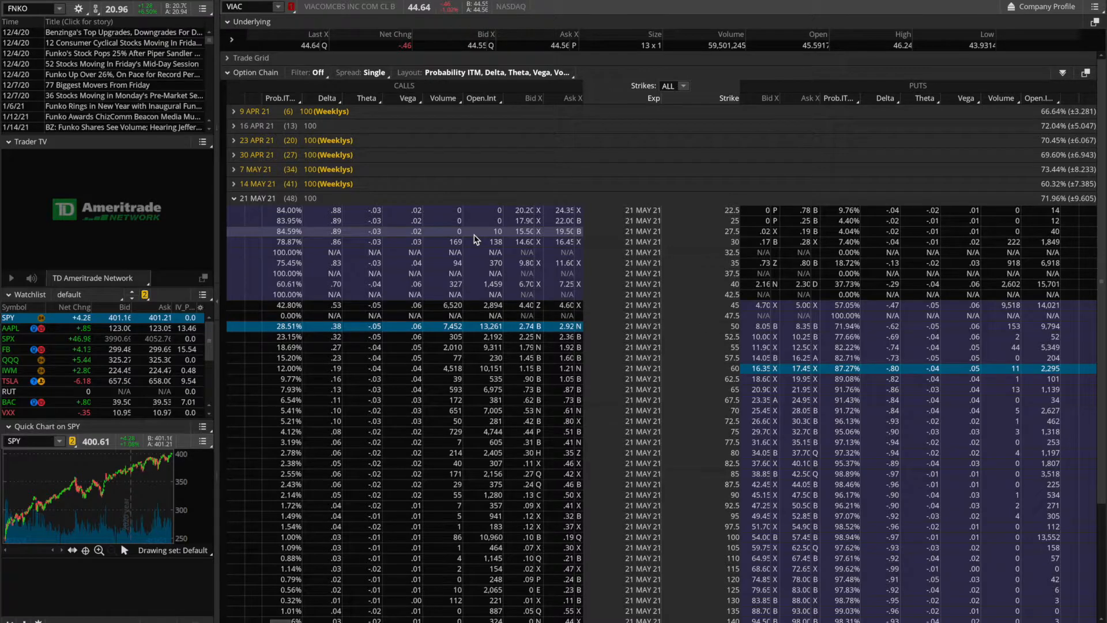
mouse_move(801, 350)
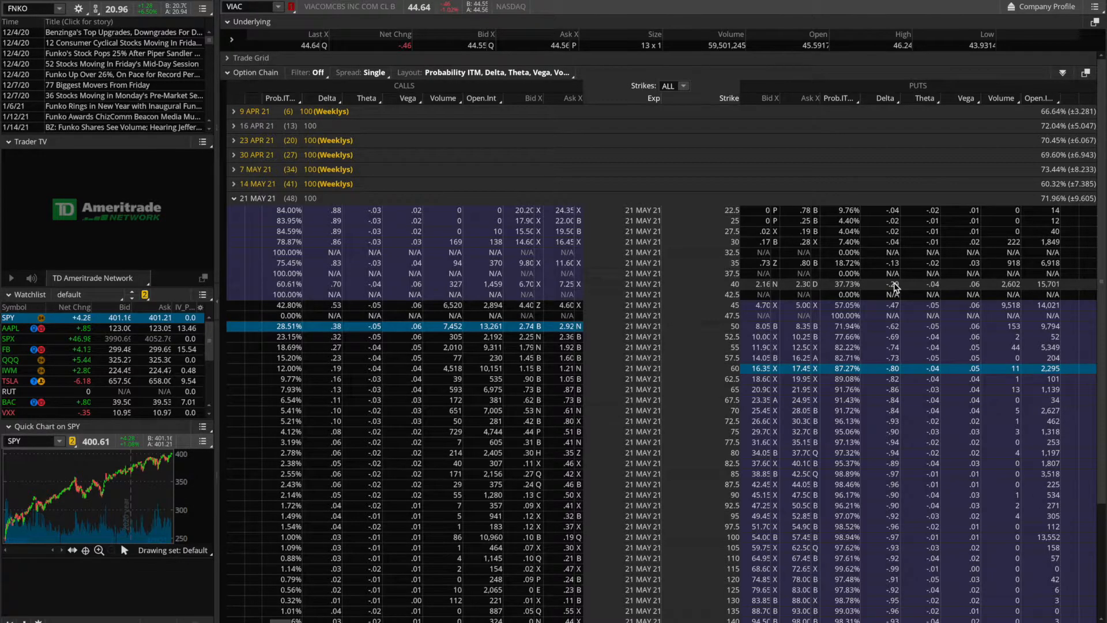
mouse_move(553, 273)
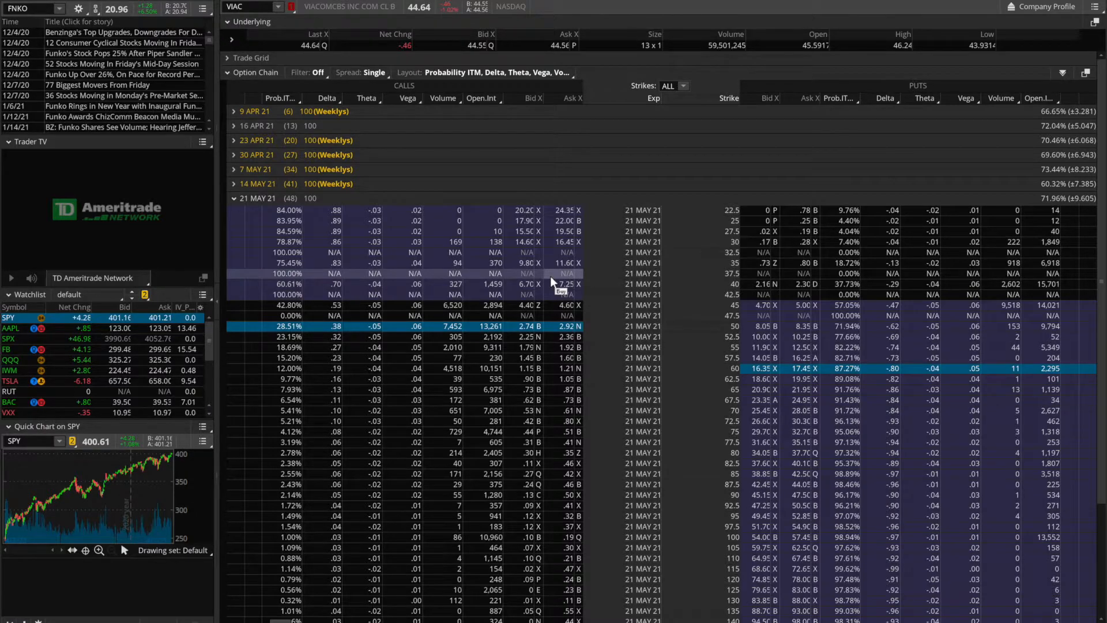
mouse_move(456, 132)
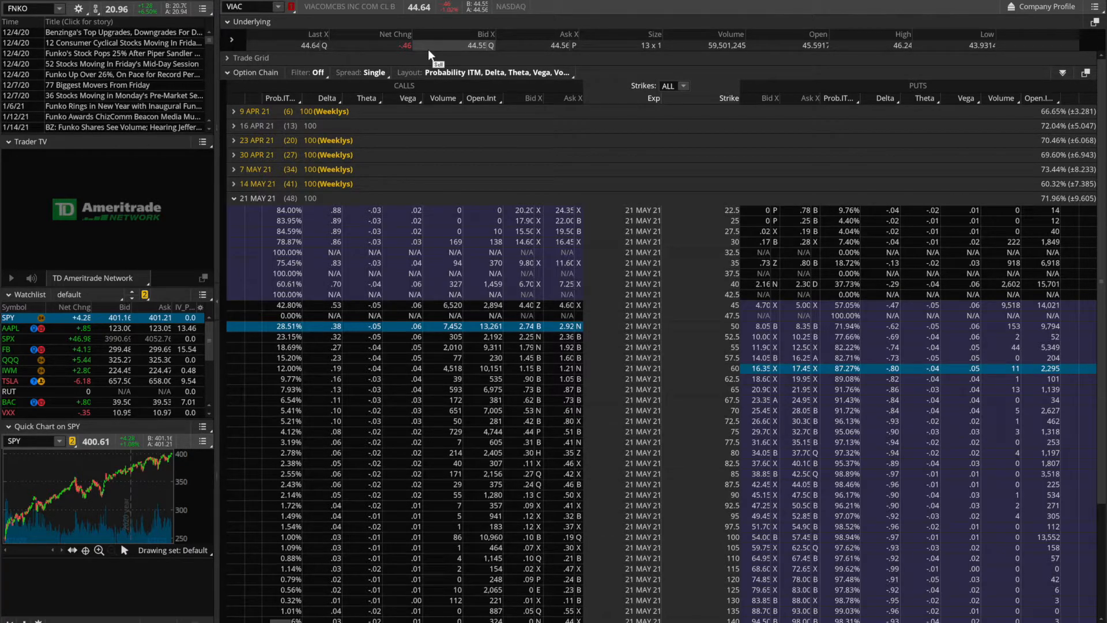
mouse_move(599, 326)
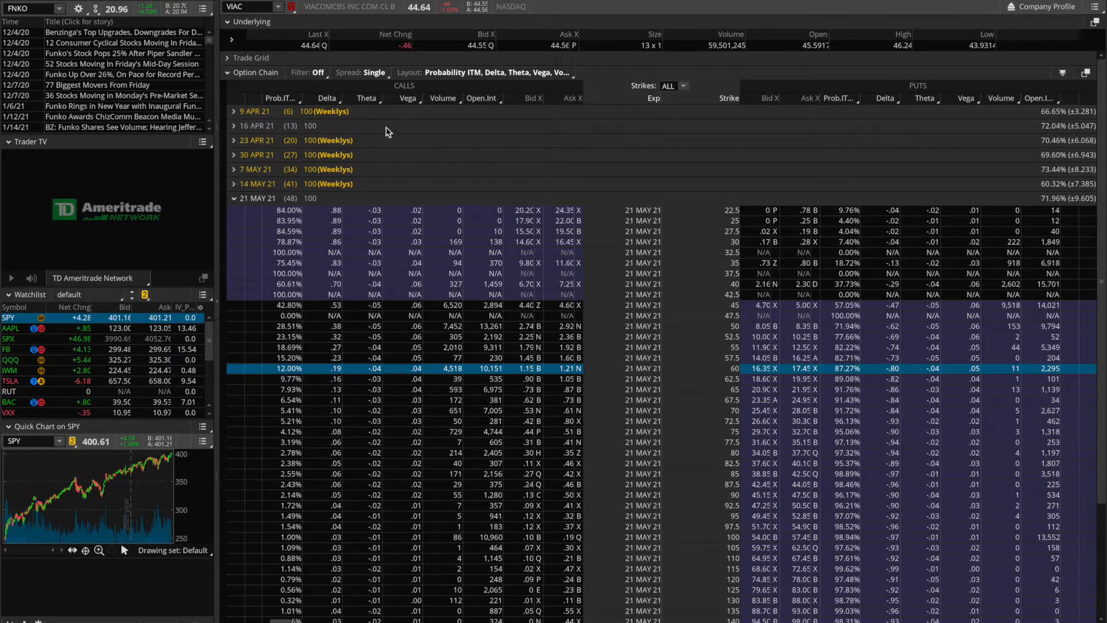
mouse_move(431, 27)
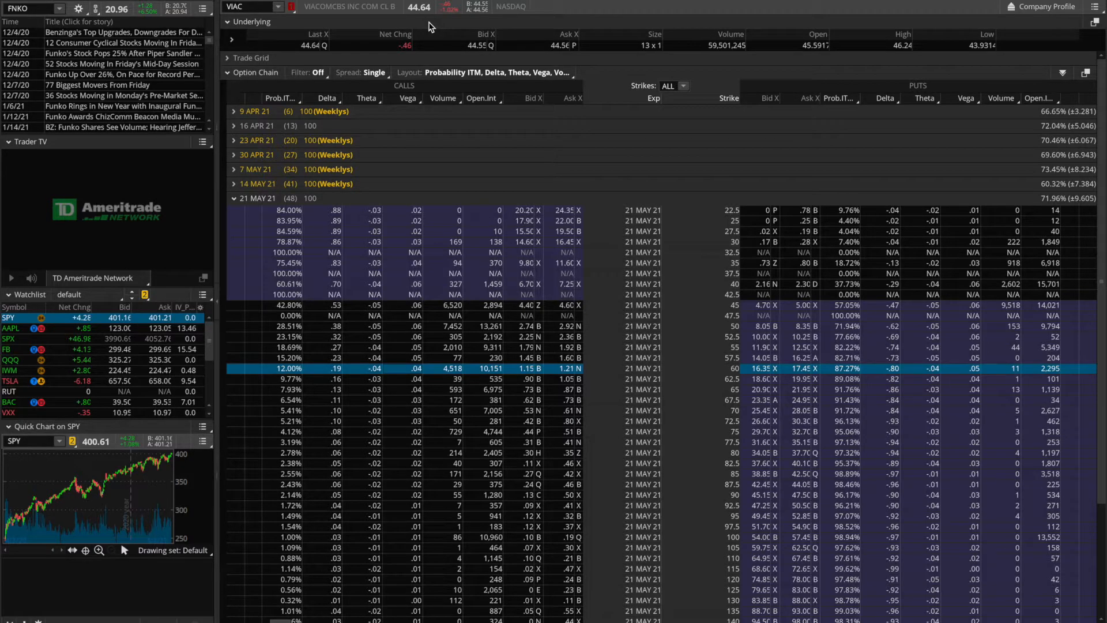
mouse_move(659, 368)
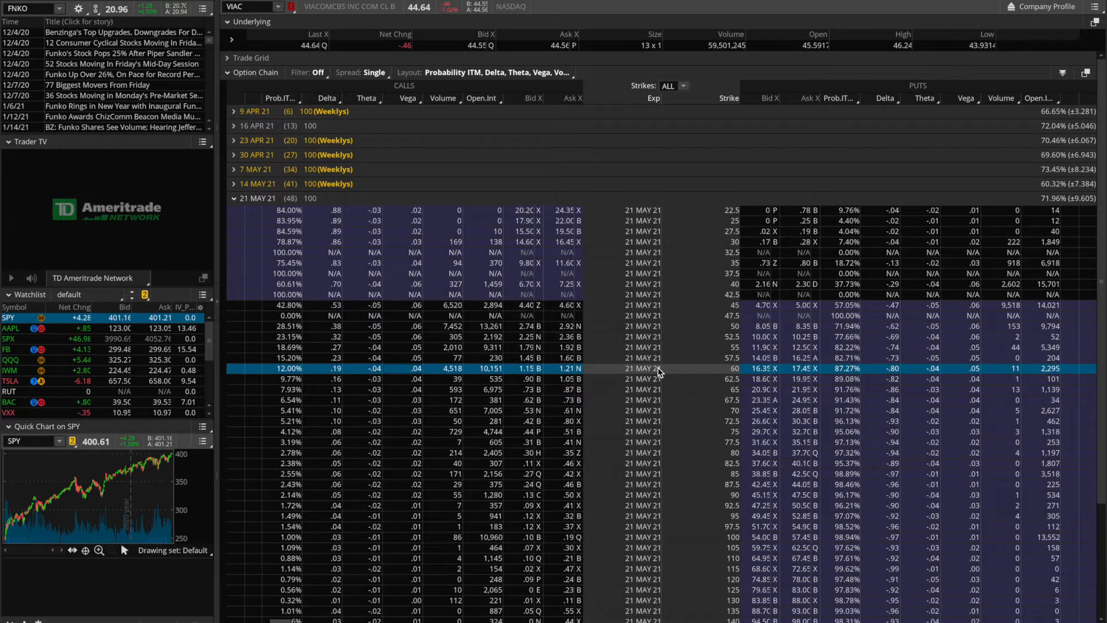
mouse_move(815, 372)
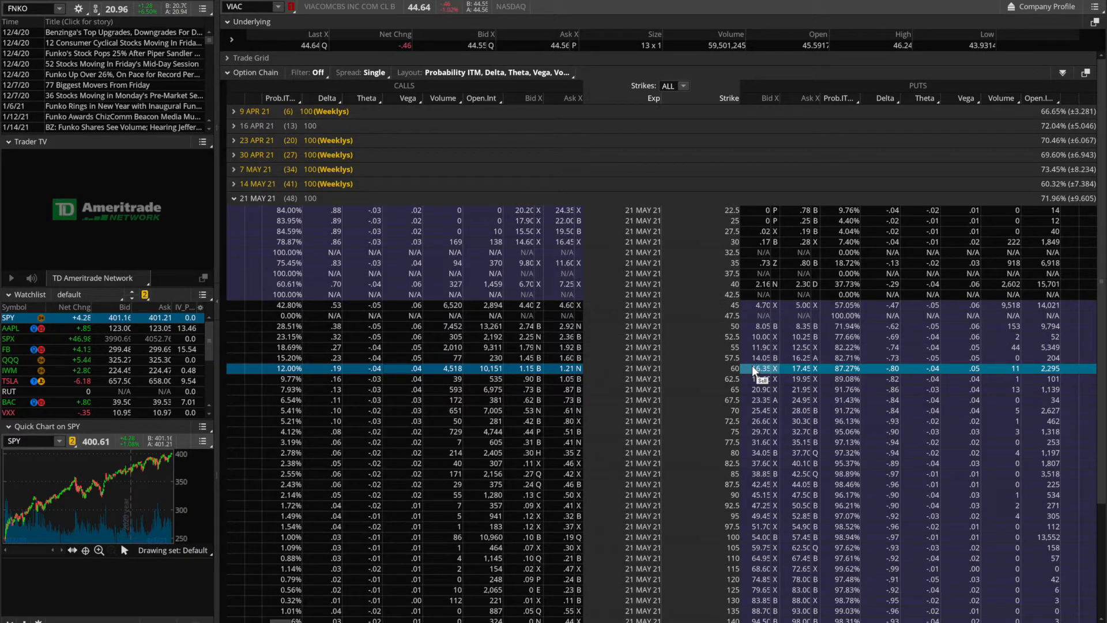
mouse_move(875, 373)
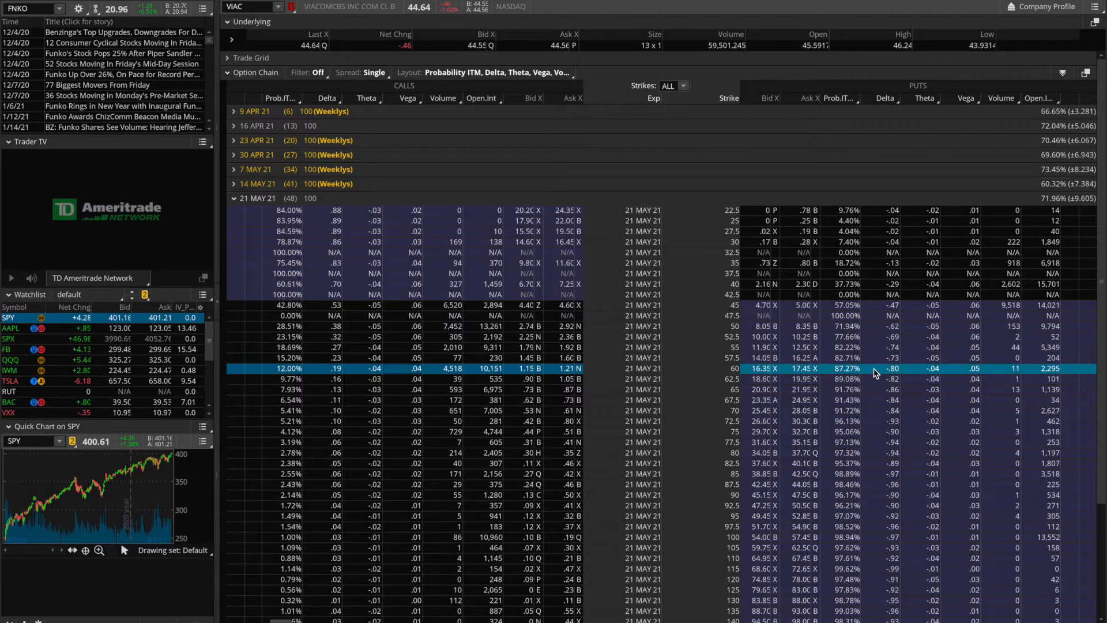